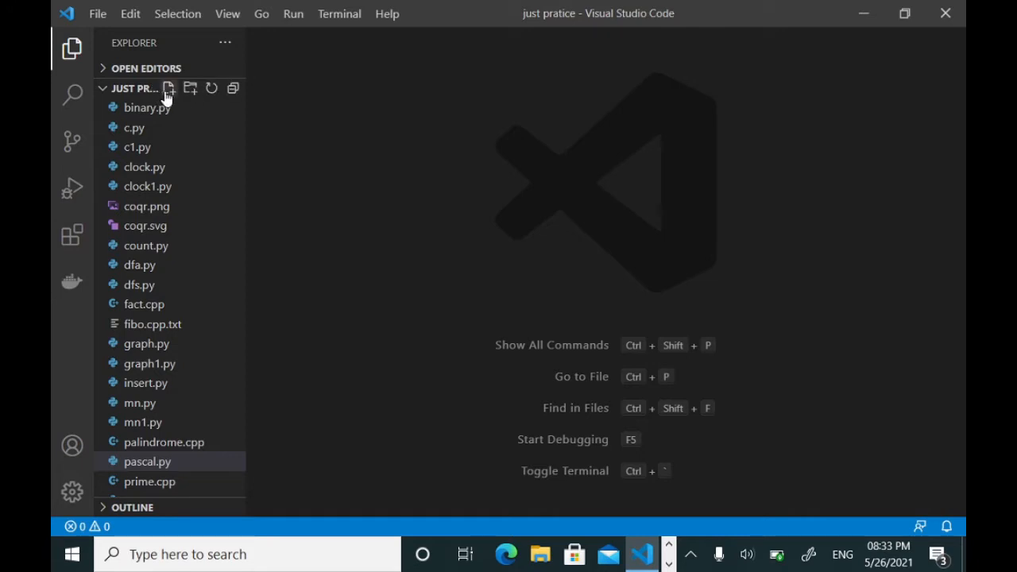
Create a new file named p.py in the JUST PRATICE folder and open it.
{"action": "left_click", "coordinate": [169, 89]}
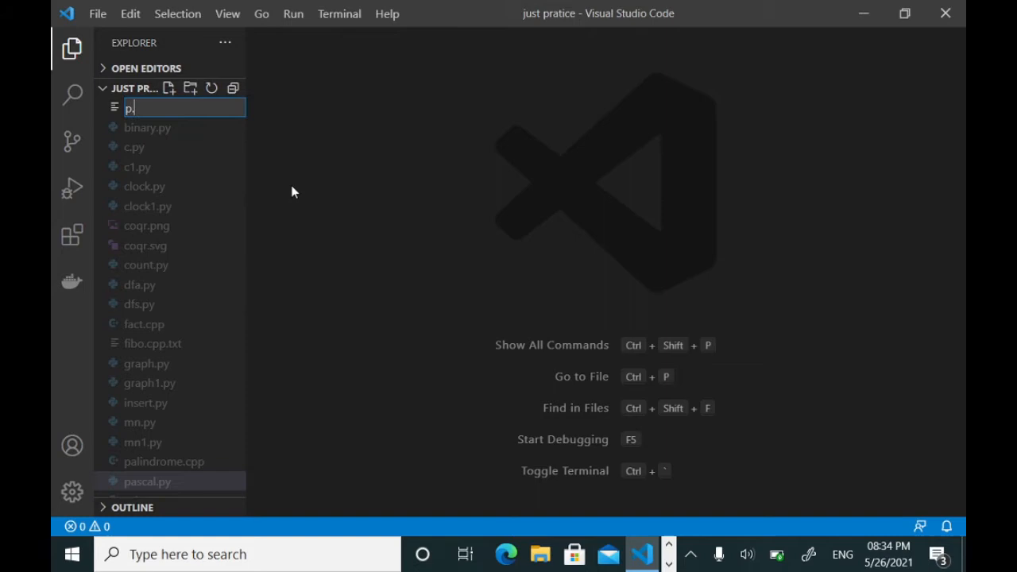
{"action": "type", "text": "py"}
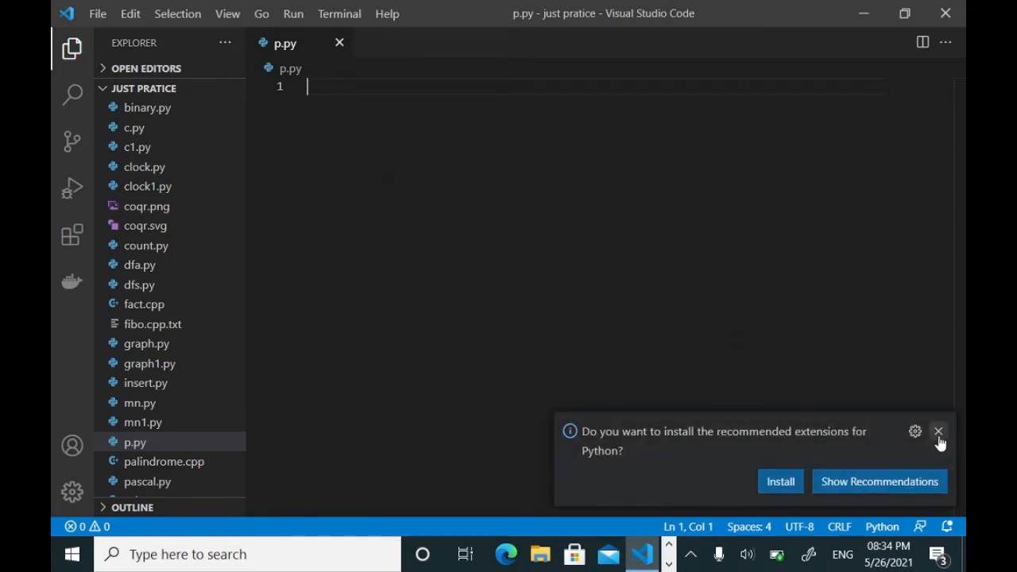
Define the function header def p(n): and start its body.
{"action": "type", "text": "def"}
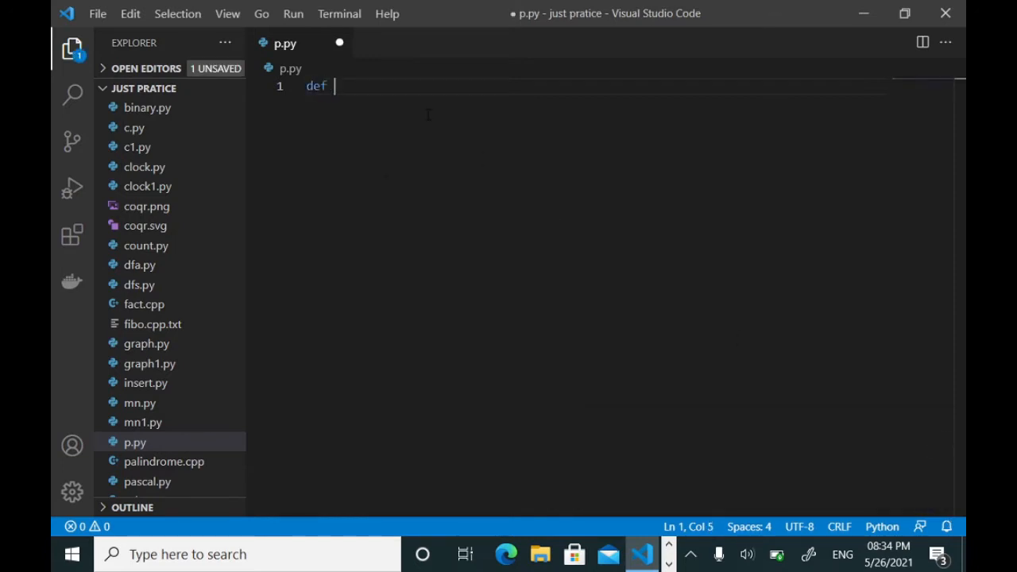
{"action": "type", "text": "p"}
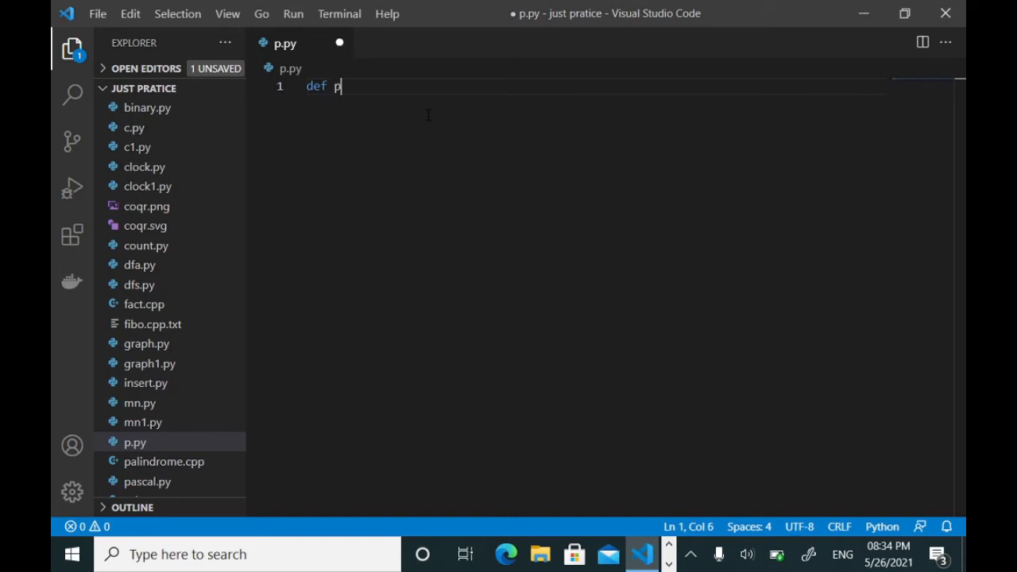
{"action": "type", "text": "(n)"}
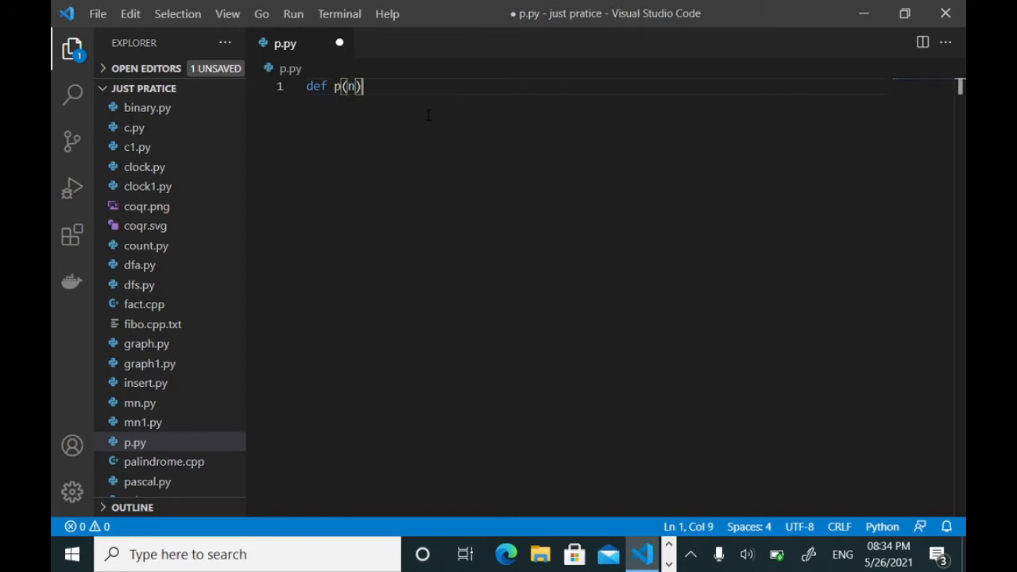
{"action": "key", "text": "Enter"}
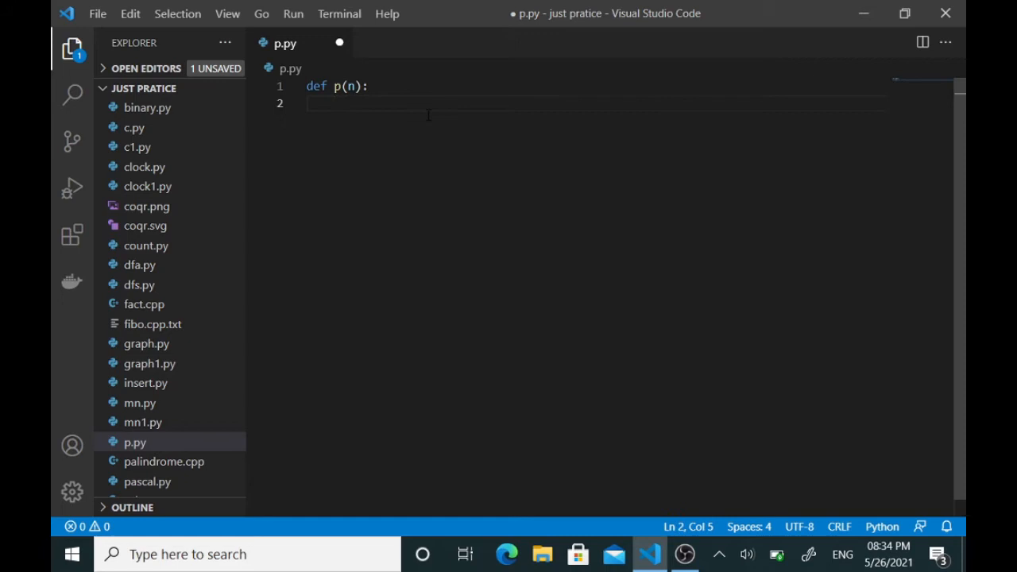
Add the outer loop for line in range(0,n):.
{"action": "type", "text": "fi"}
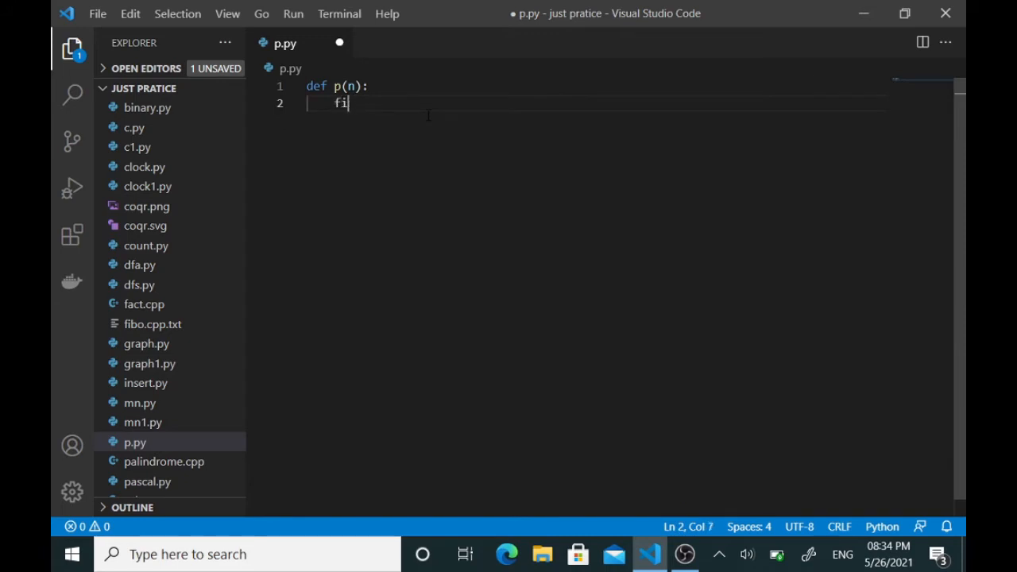
{"action": "type", "text": "for"}
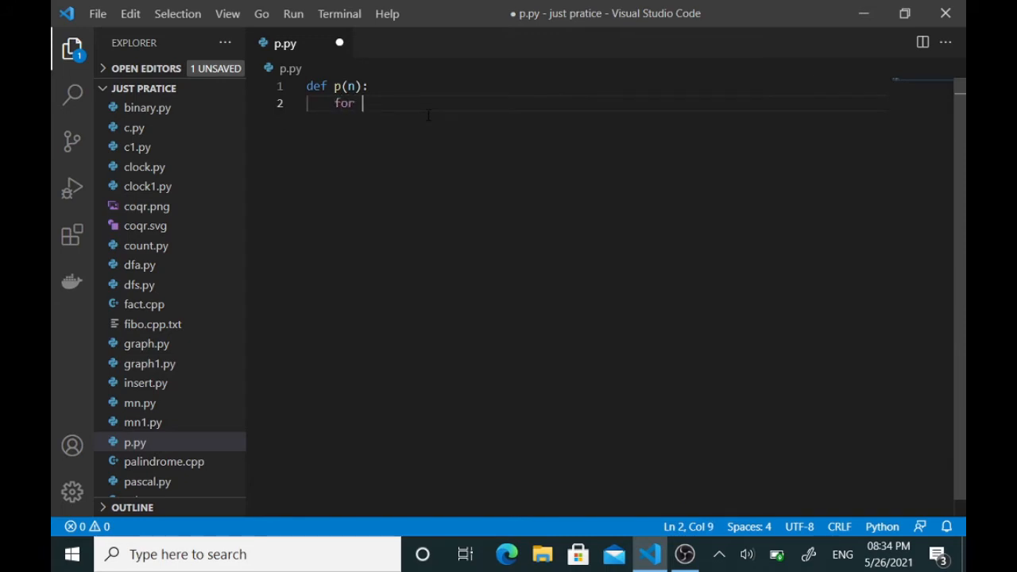
{"action": "type", "text": "line"}
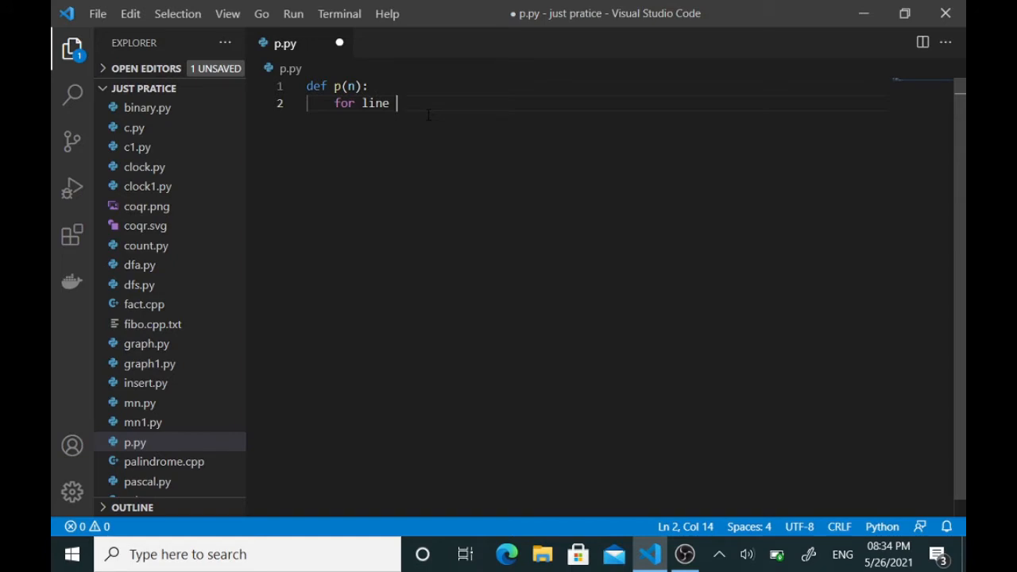
{"action": "type", "text": "in range("}
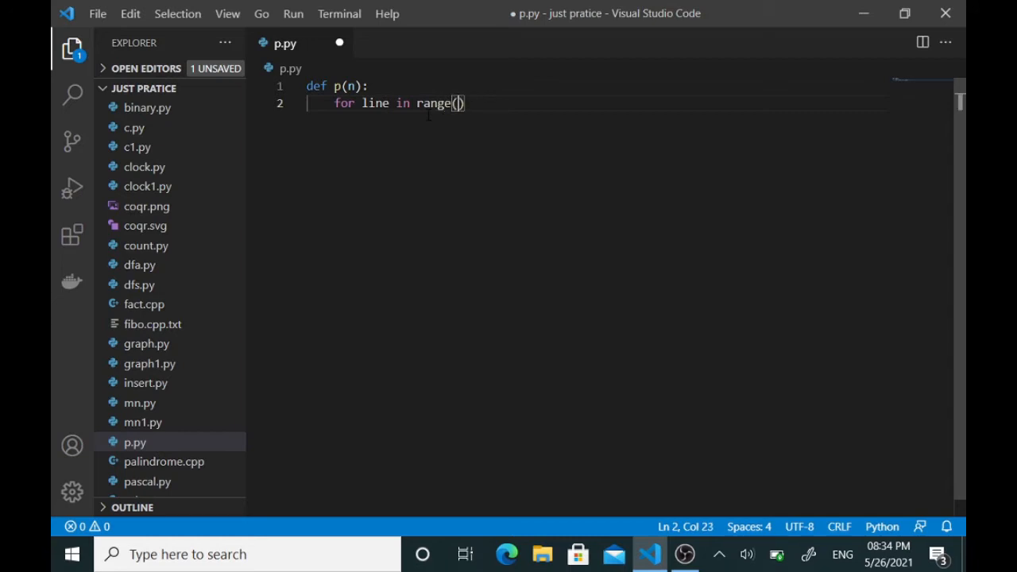
{"action": "type", "text": "0,n"}
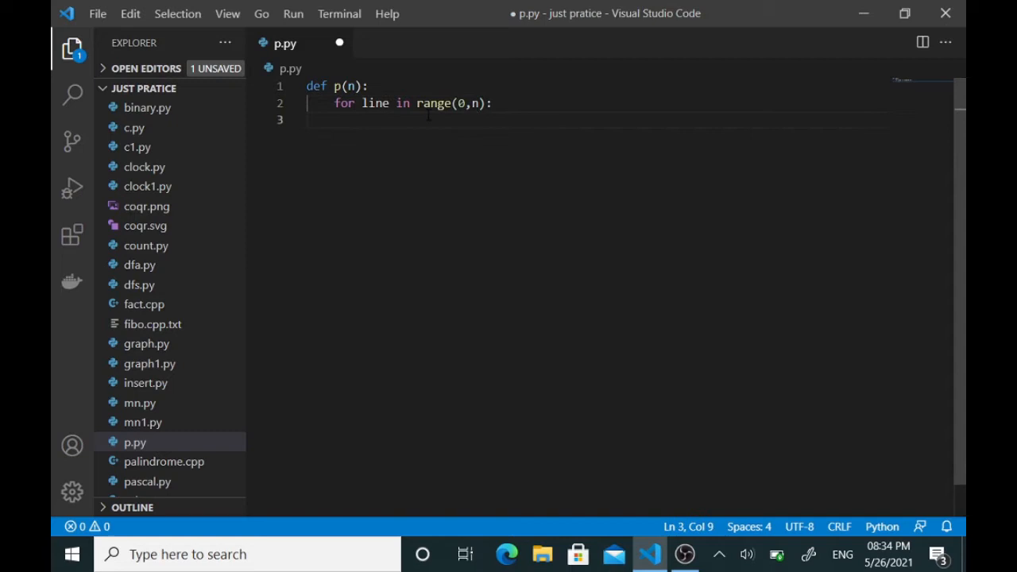
Add the inner loop for i in rnage(0, line + 1): (with range misspelled).
{"action": "type", "text": "fir"}
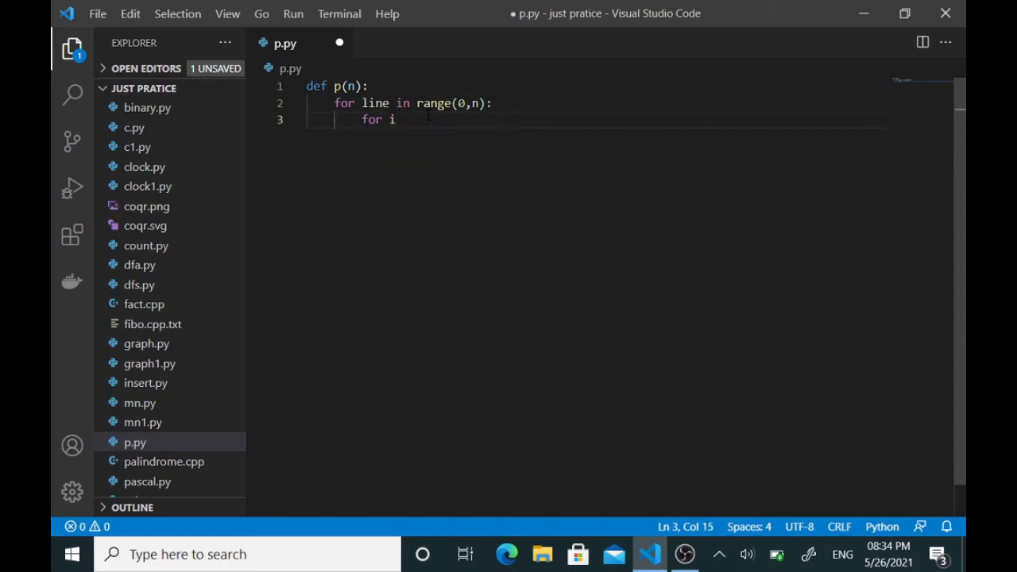
{"action": "type", "text": "in rnage"}
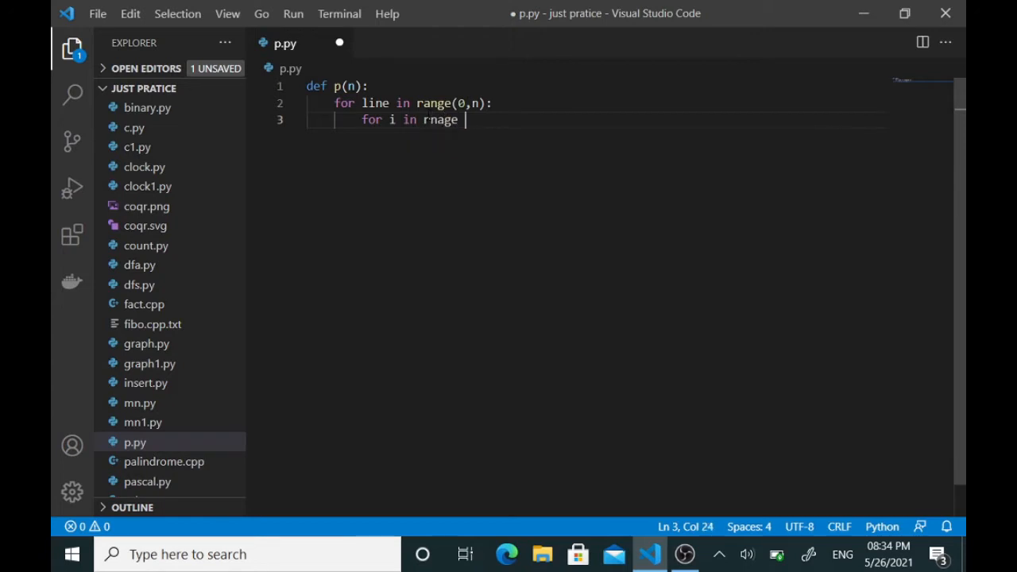
{"action": "type", "text": "("}
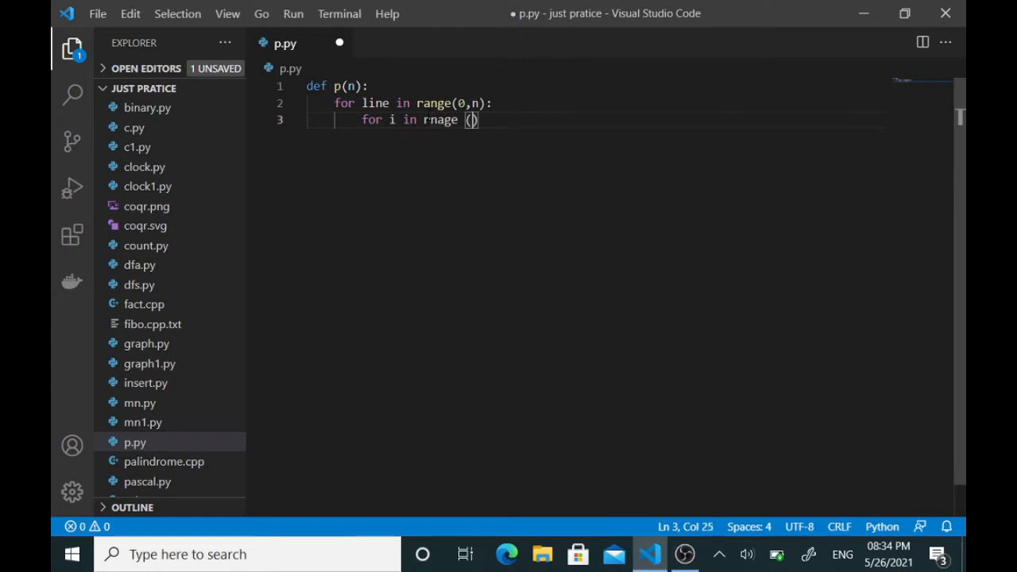
{"action": "type", "text": "0,"}
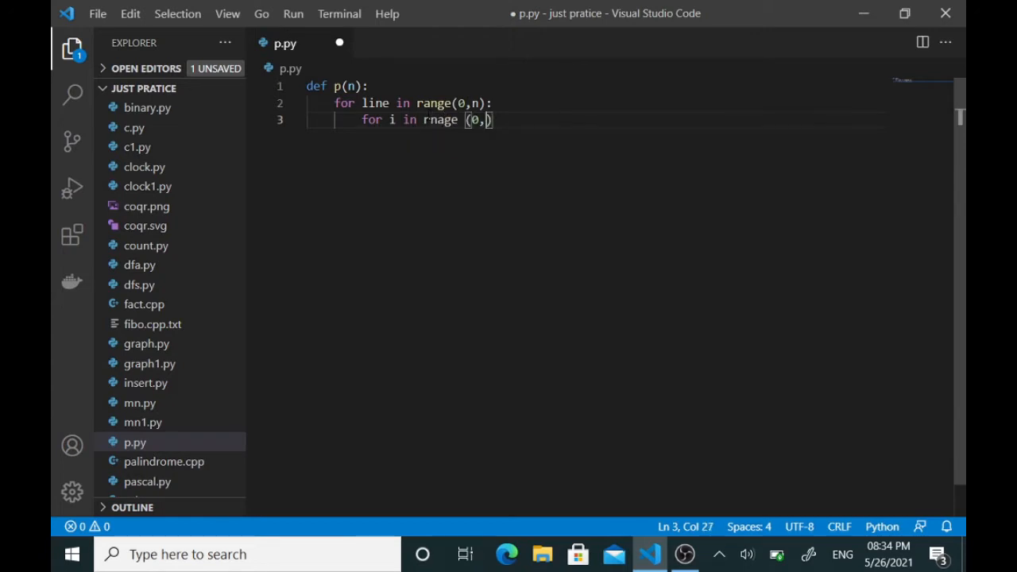
{"action": "type", "text": "line +"}
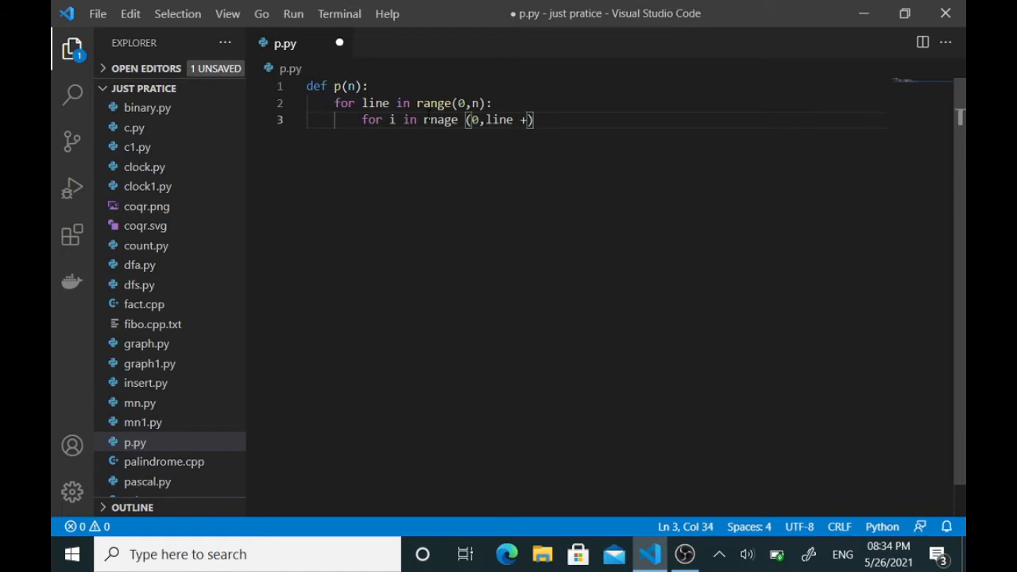
{"action": "type", "text": "1"}
{"action": "key", "text": "Enter"}
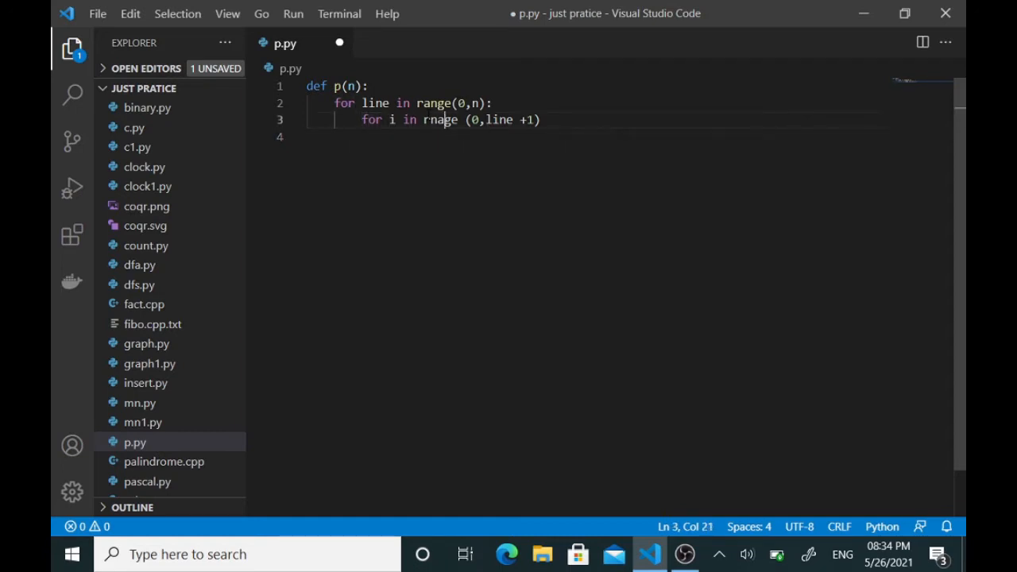
{"action": "type", "text": ":"}
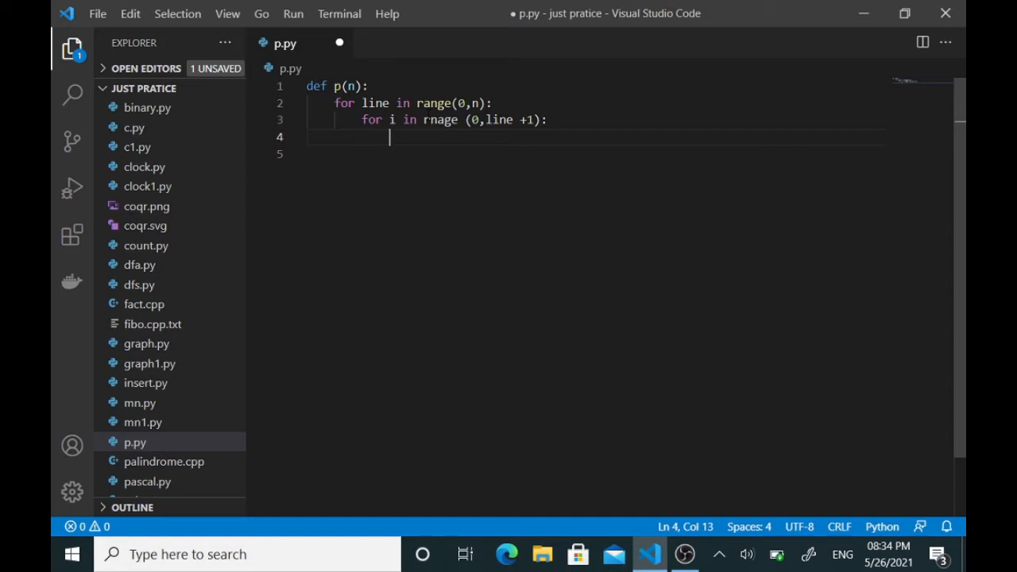
Inside the inner loop, write print(b(line, i)) to output each binomial value.
{"action": "type", "text": "print"}
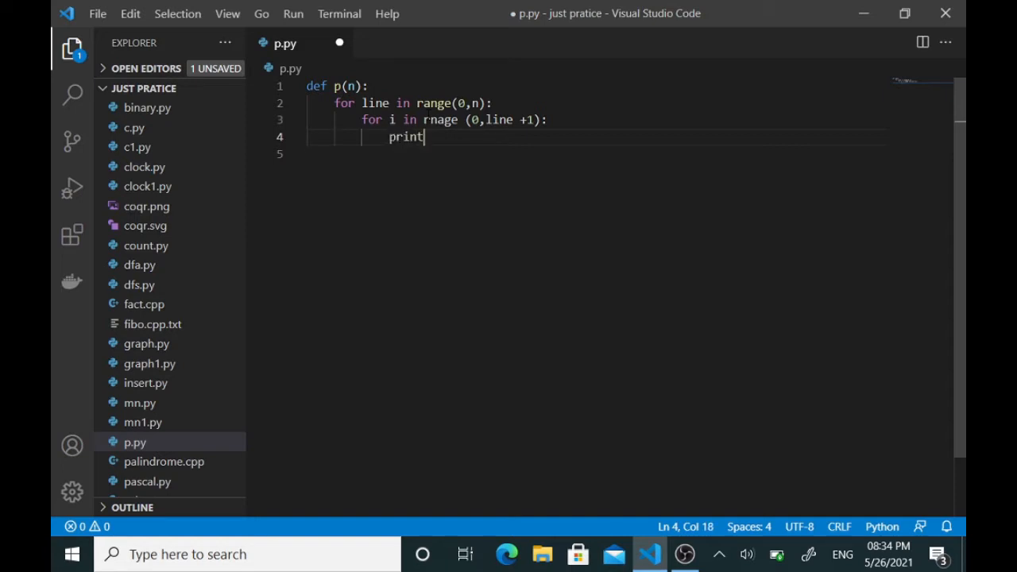
{"action": "type", "text": "(b)"}
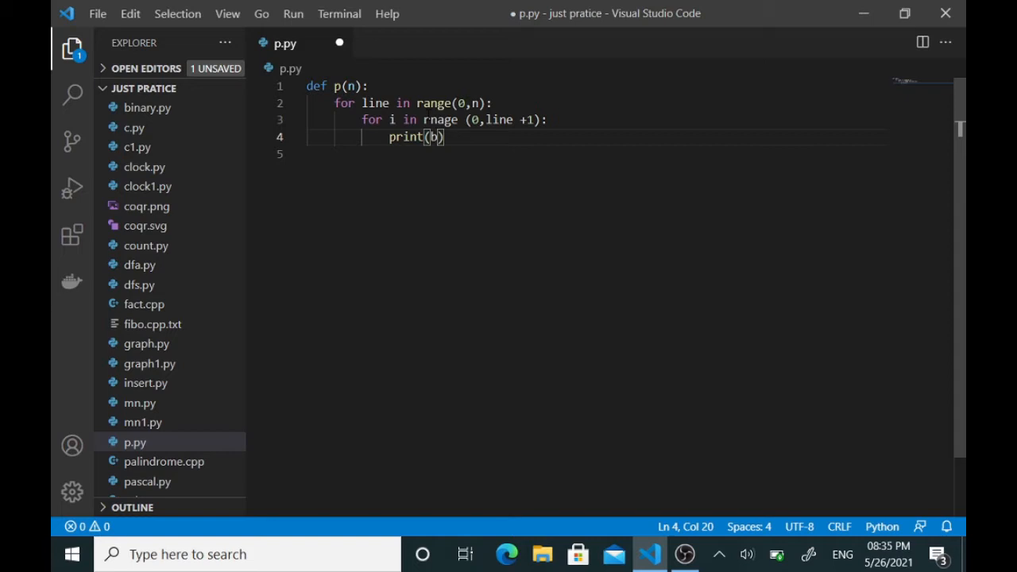
{"action": "type", "text": "()"}
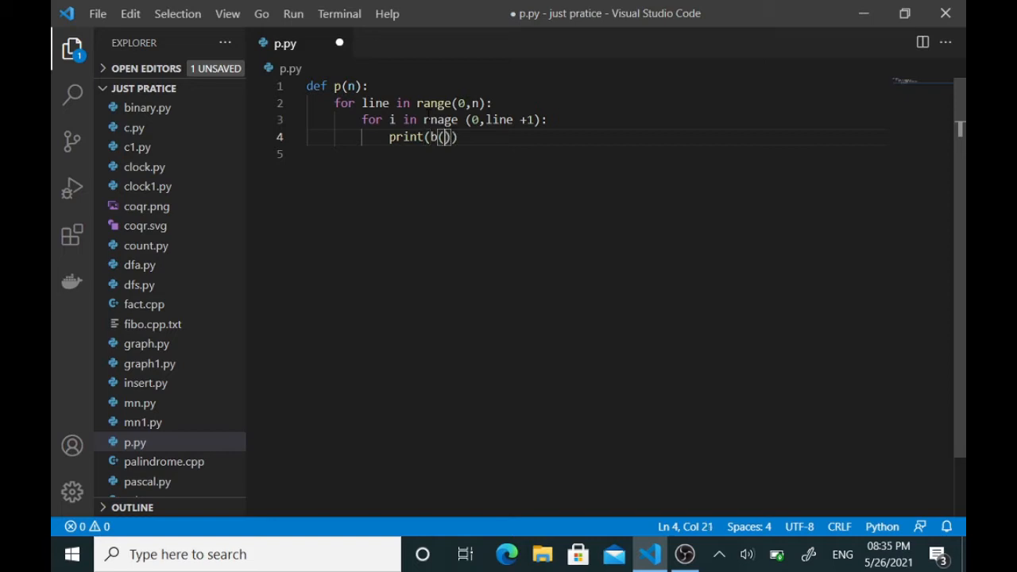
{"action": "type", "text": "line"}
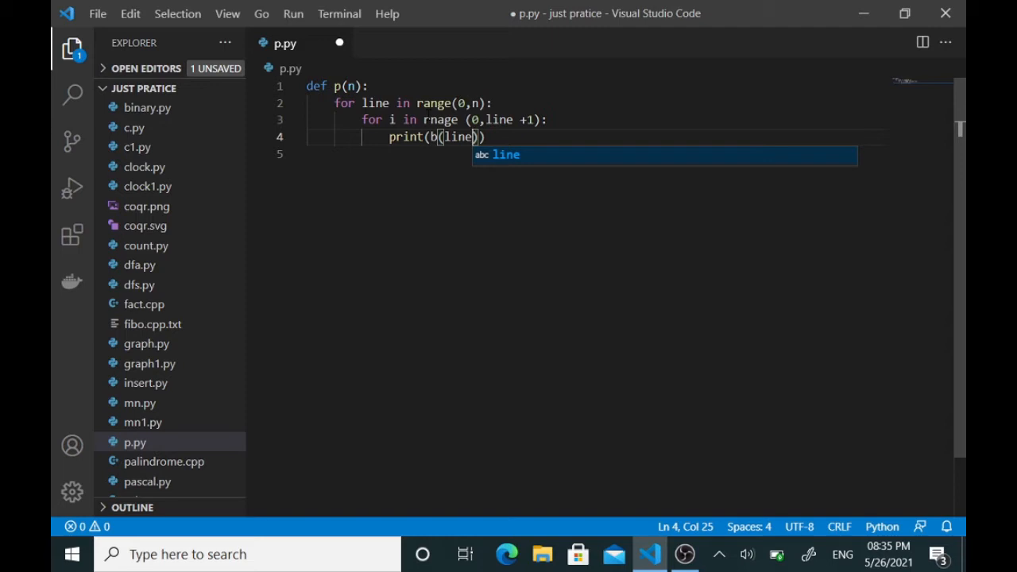
{"action": "type", "text": ","}
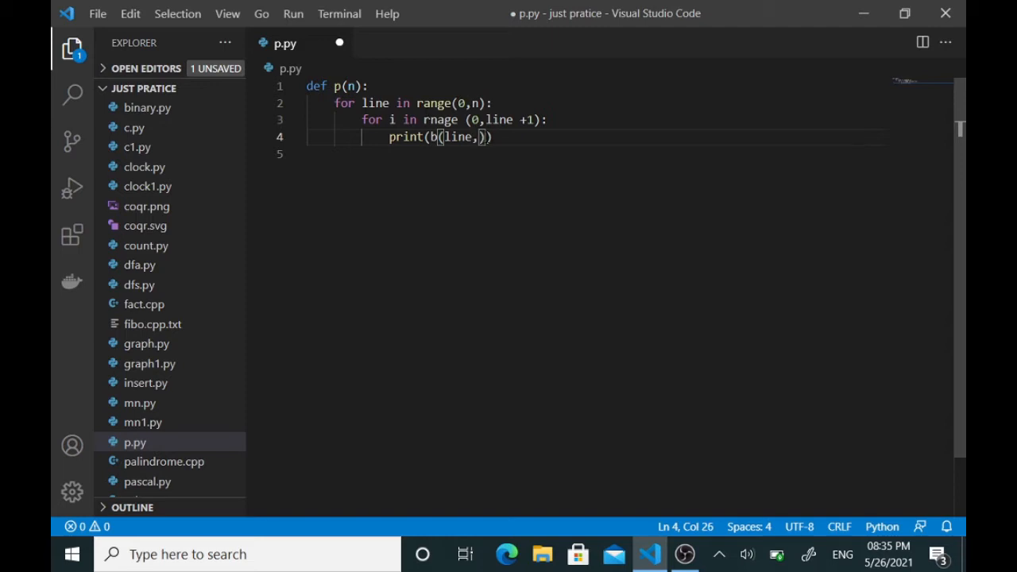
{"action": "double_click", "coordinate": [457, 137]}
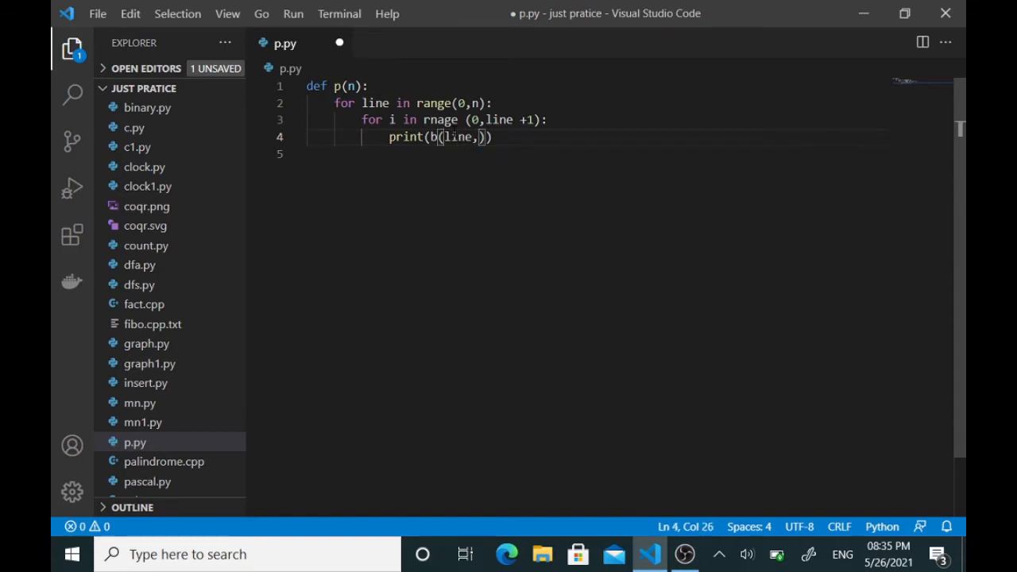
{"action": "type", "text": "i"}
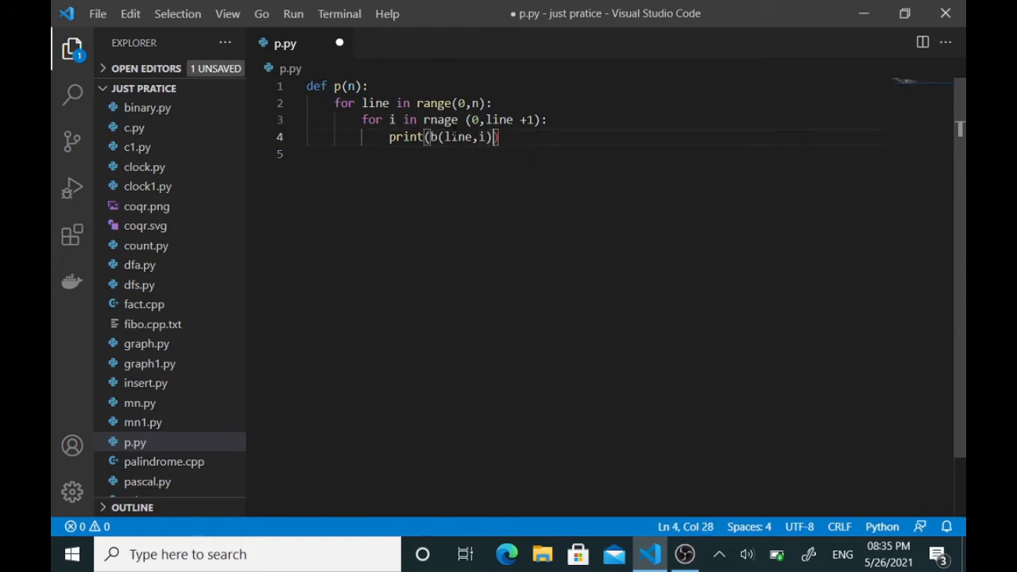
{"action": "key", "text": "Enter"}
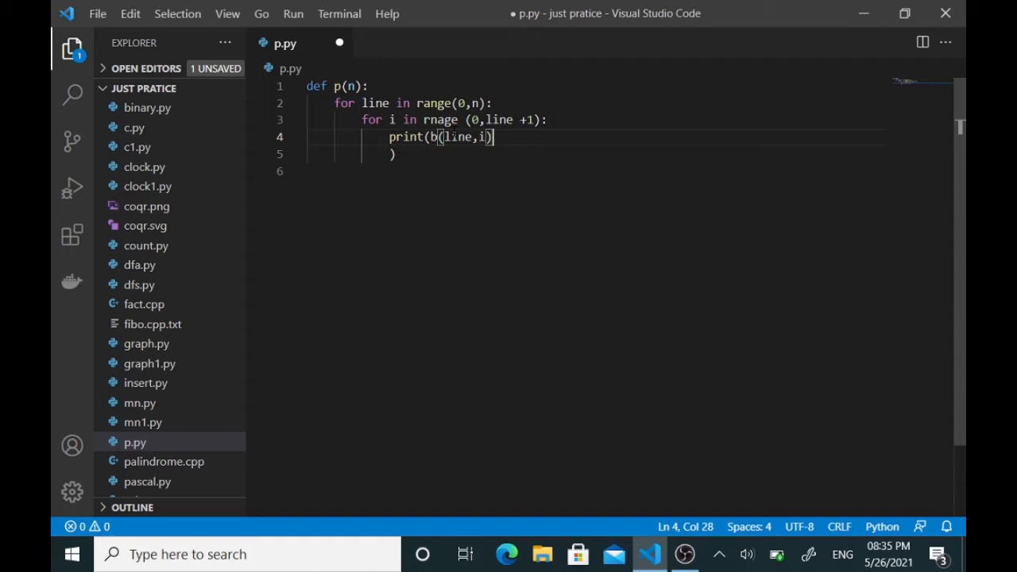
Extend the print call with " " and end = "" so row values stay space-separated.
{"action": "type", "text": ","}
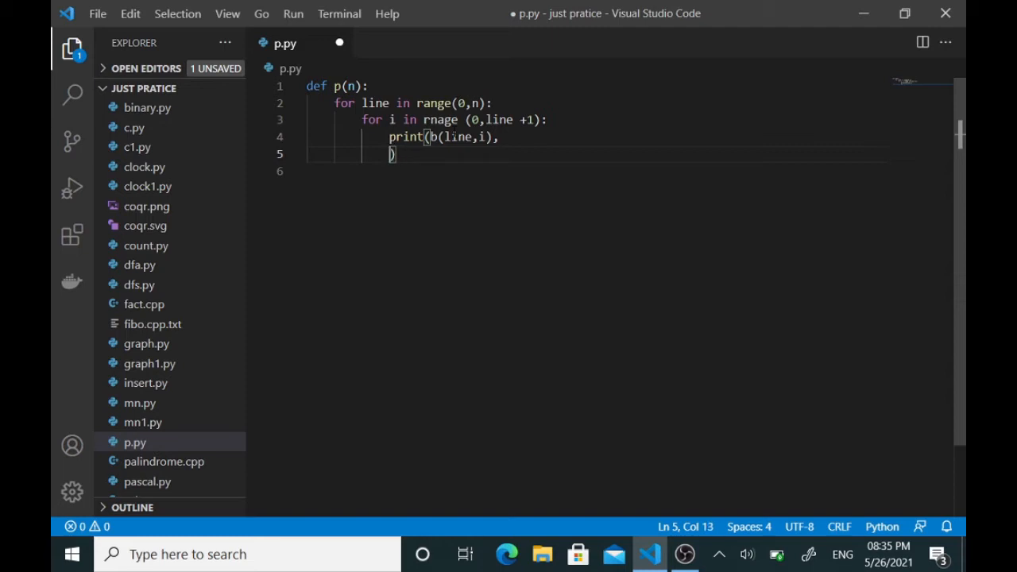
{"action": "type", "text": "\" \","}
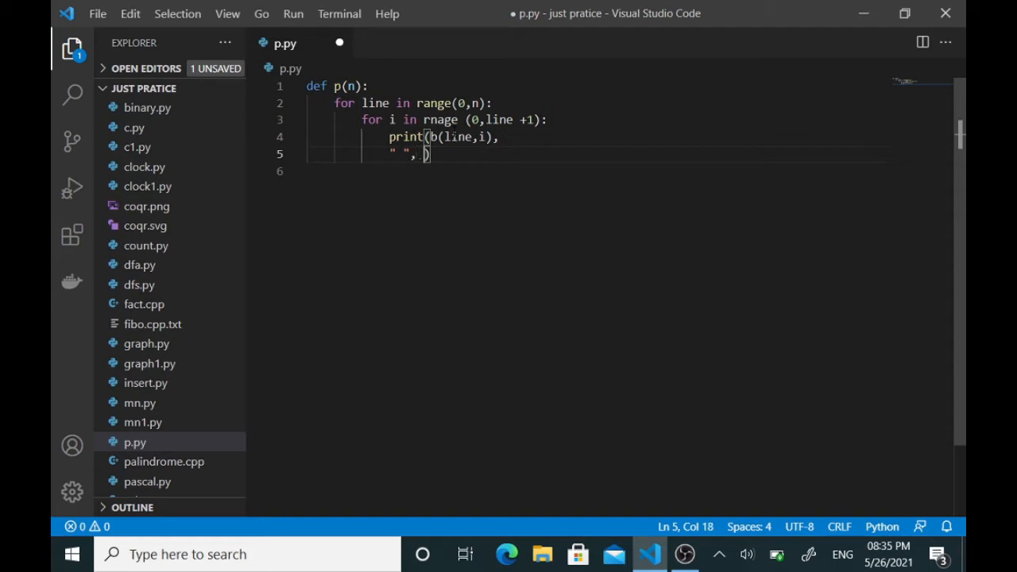
{"action": "type", "text": "end"}
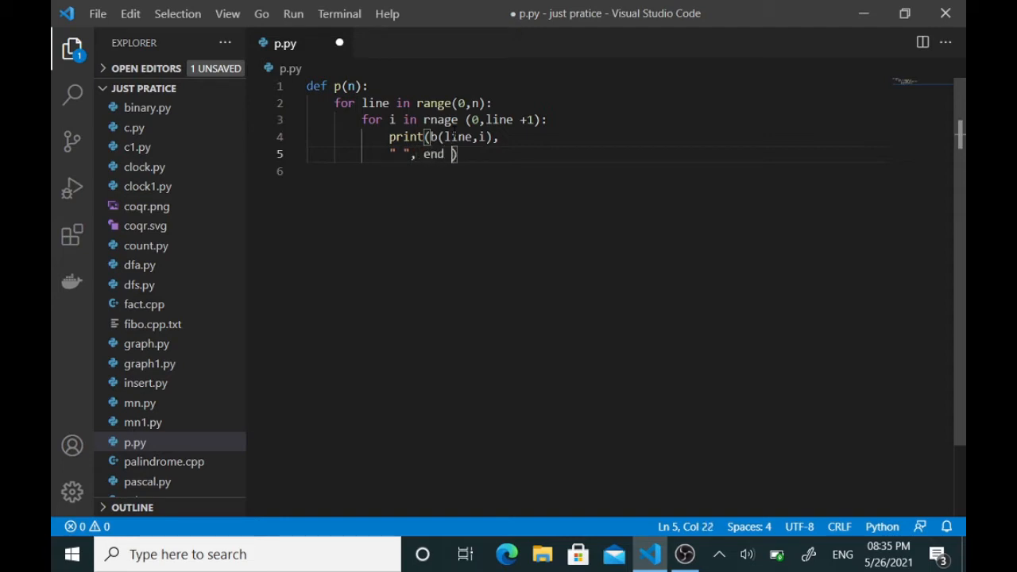
{"action": "type", "text": "= \"\""}
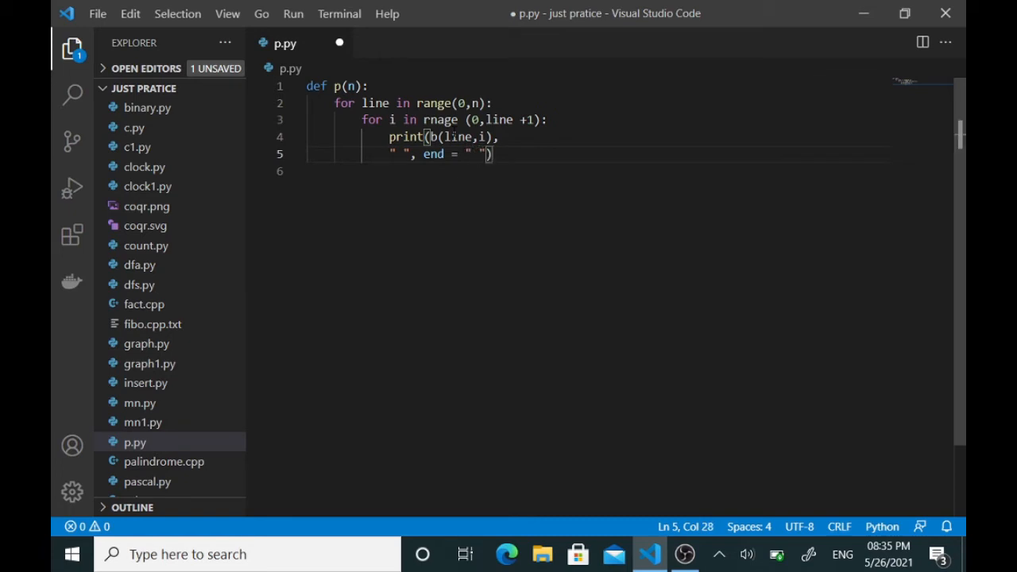
{"action": "key", "text": "enter"}
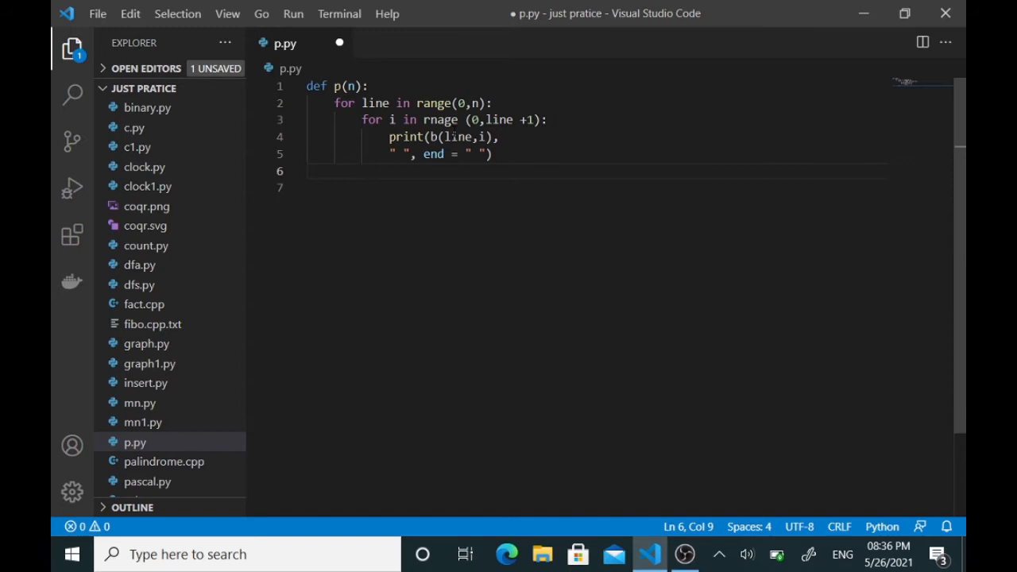
Add print() after the inner loop for a row break, then begin a second def.
{"action": "type", "text": "print("}
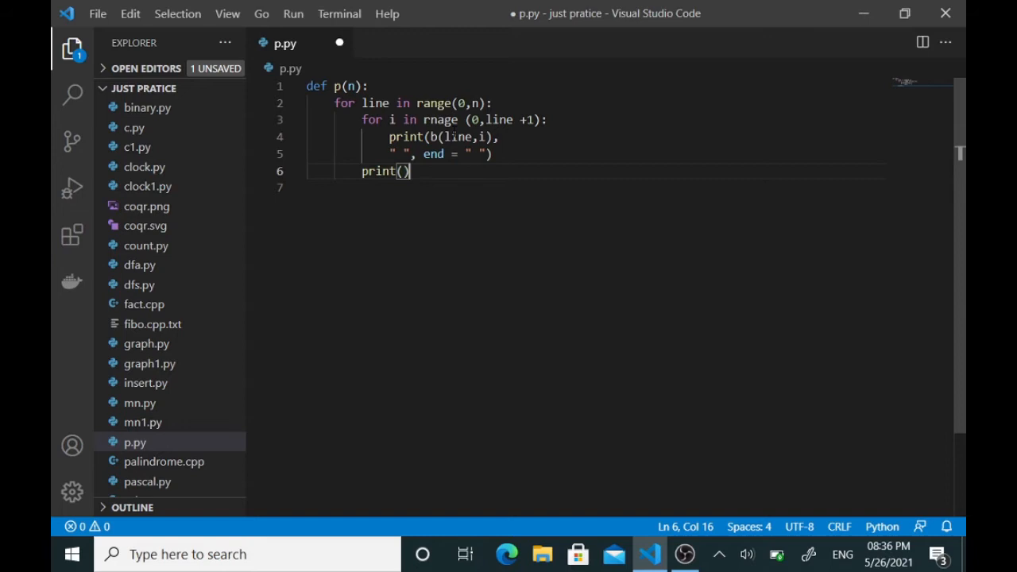
{"action": "key", "text": "Enter"}
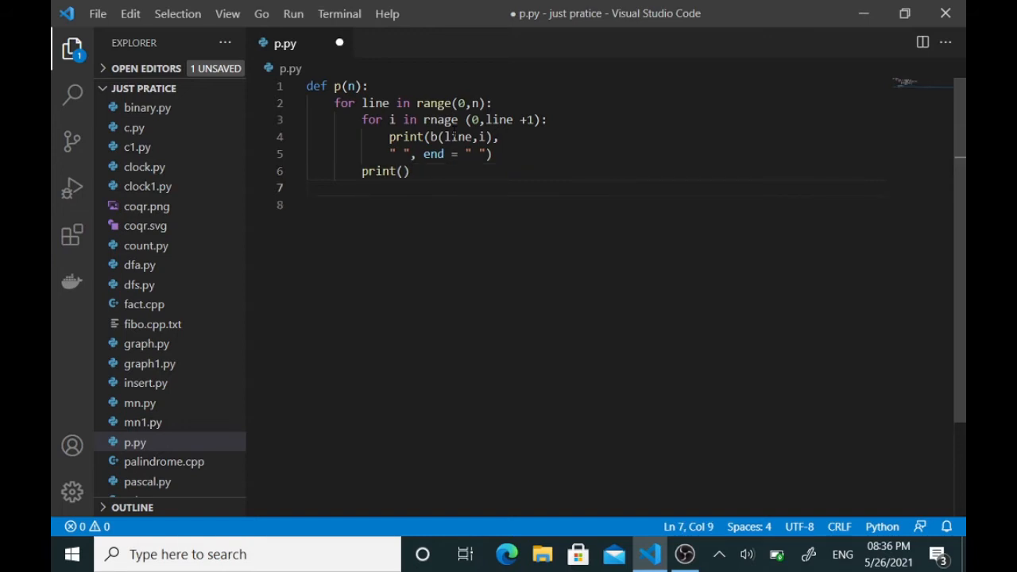
{"action": "type", "text": "def"}
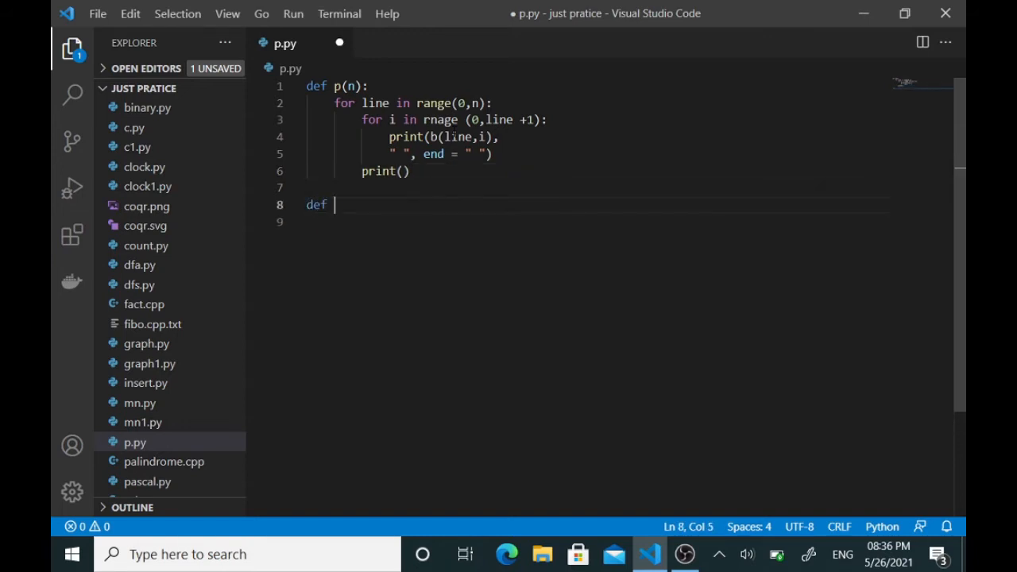
Write the helper header def b(n,k):, fixing the parameter list spacing.
{"action": "type", "text": "b"}
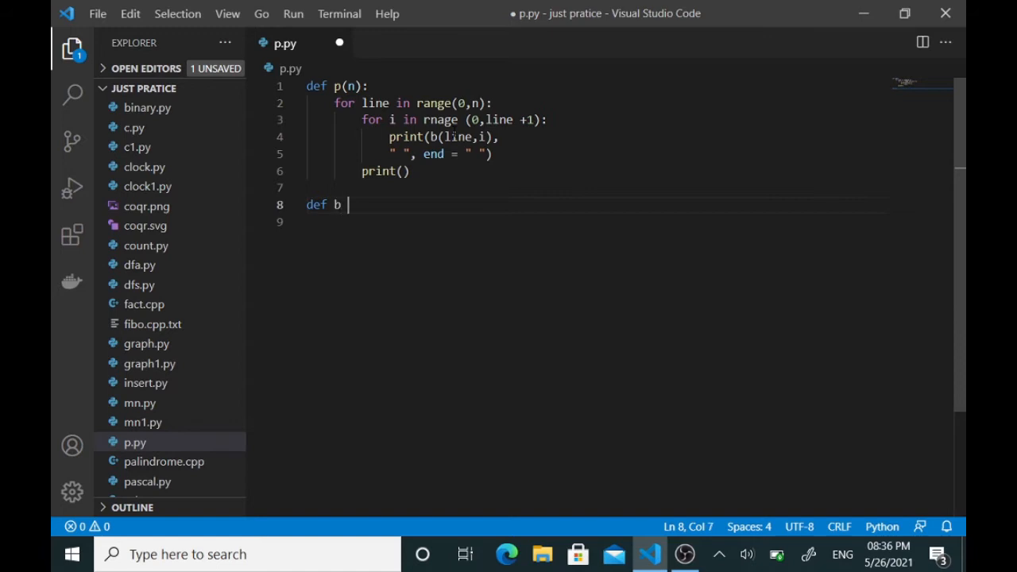
{"action": "type", "text": "(n)"}
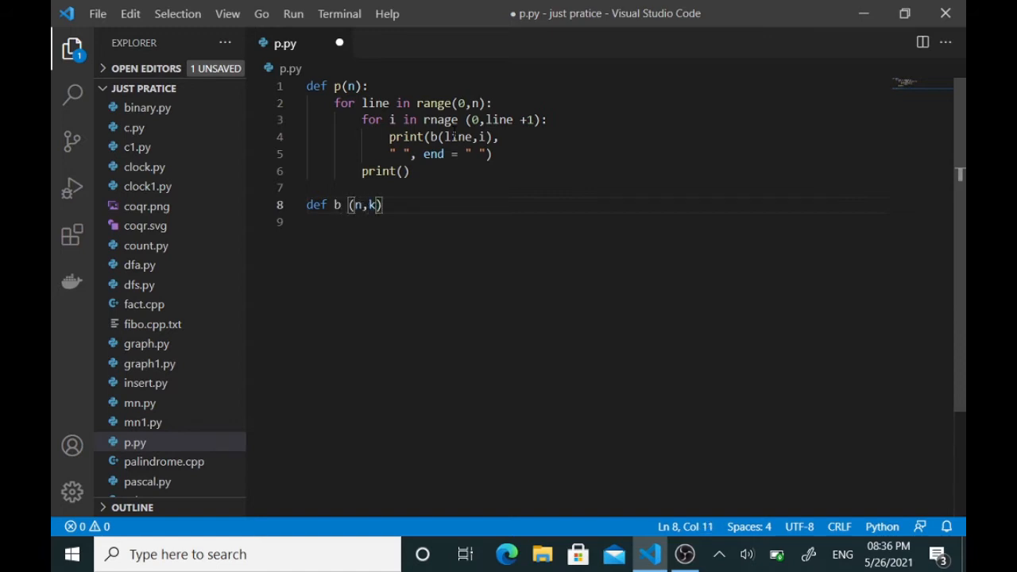
{"action": "key", "text": "BackSpace"}
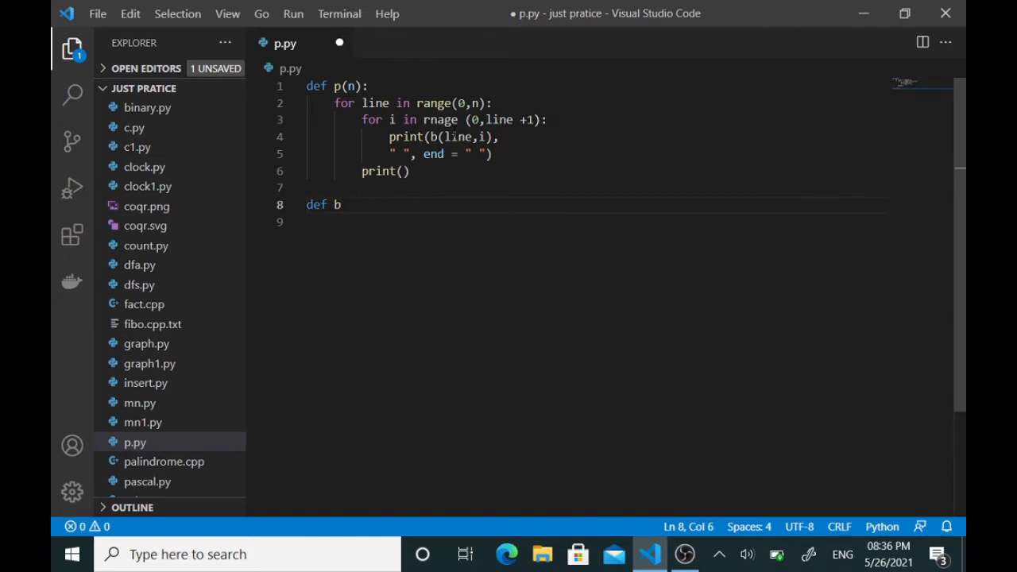
{"action": "type", "text": "(n,)"}
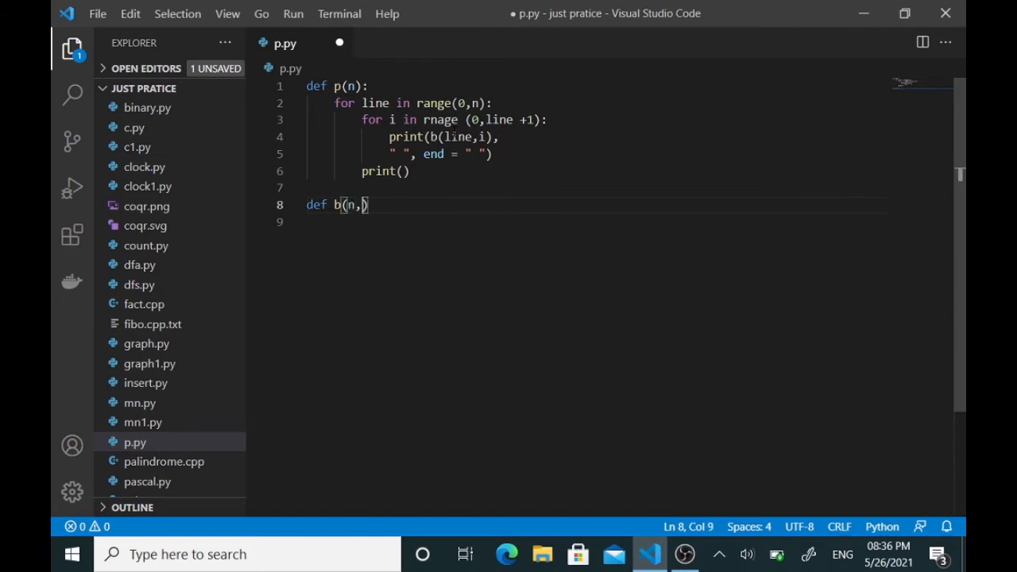
{"action": "type", "text": "k"}
{"action": "left_click", "coordinate": [594, 221]}
{"action": "type", "text": "res = 1"}
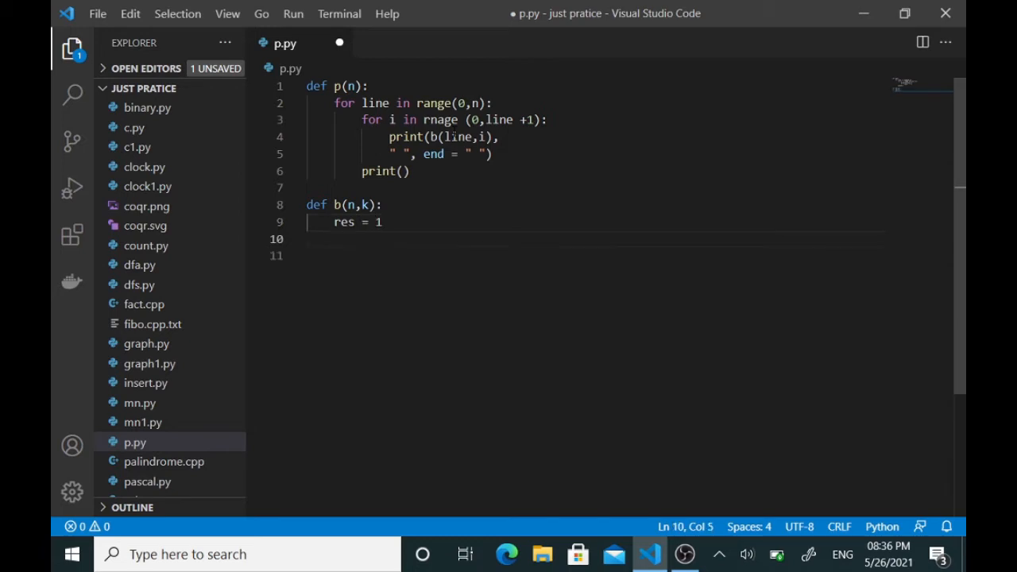
Add res = 1, the if (k > n - k): k = n - k swap, and start a for loop.
{"action": "type", "text": "if ("}
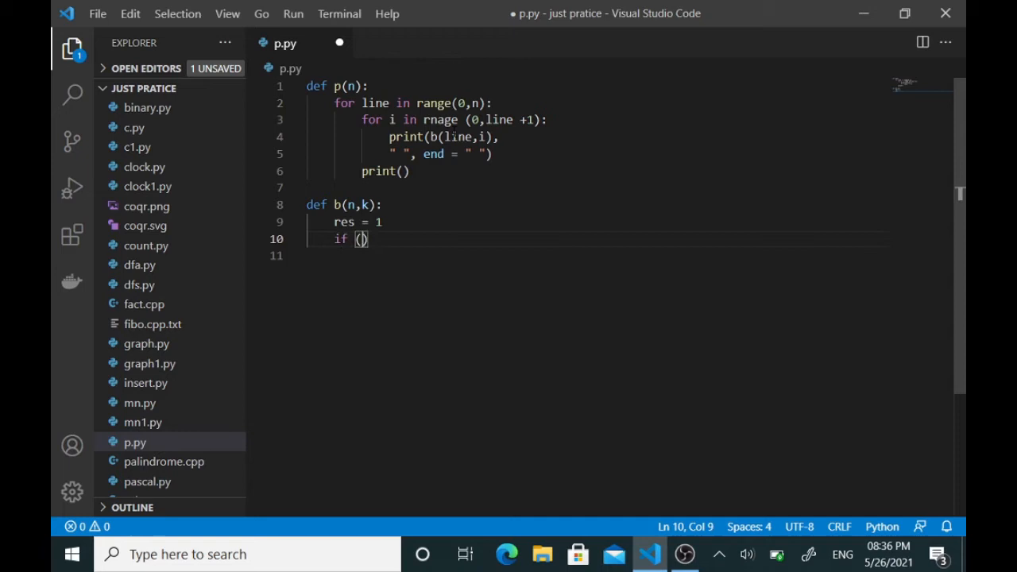
{"action": "type", "text": "k >"}
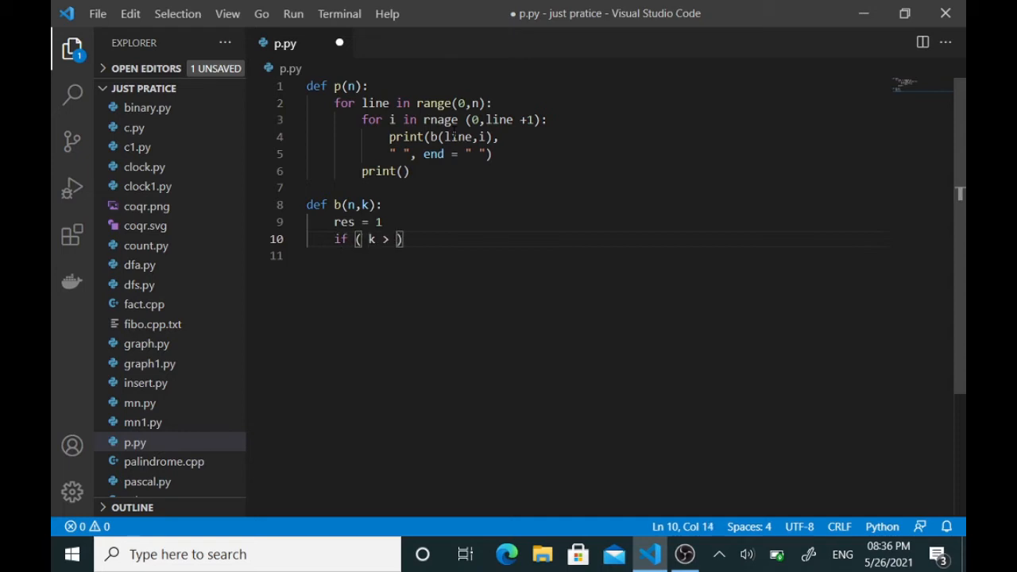
{"action": "type", "text": "n -"}
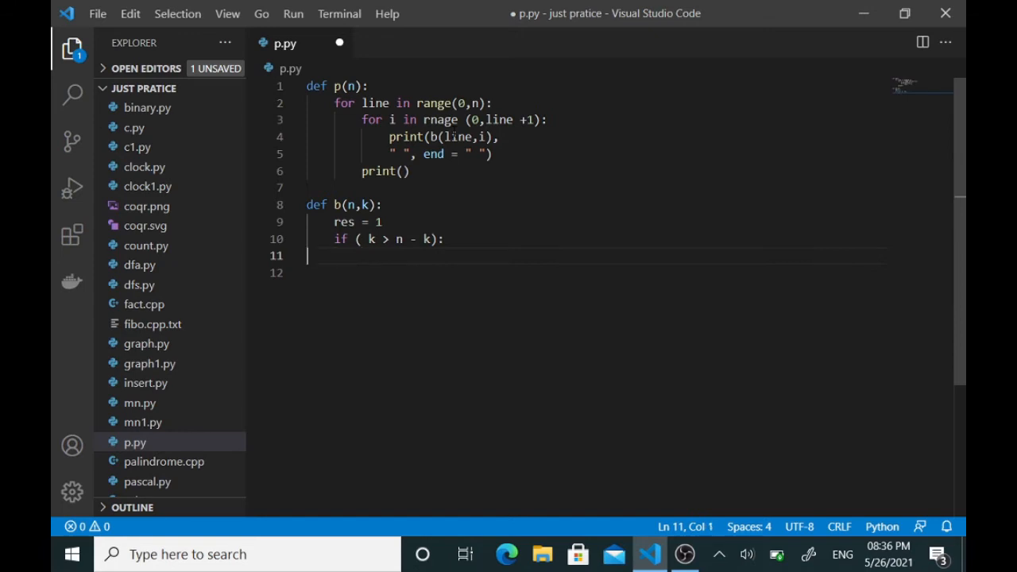
{"action": "type", "text": "k = n"}
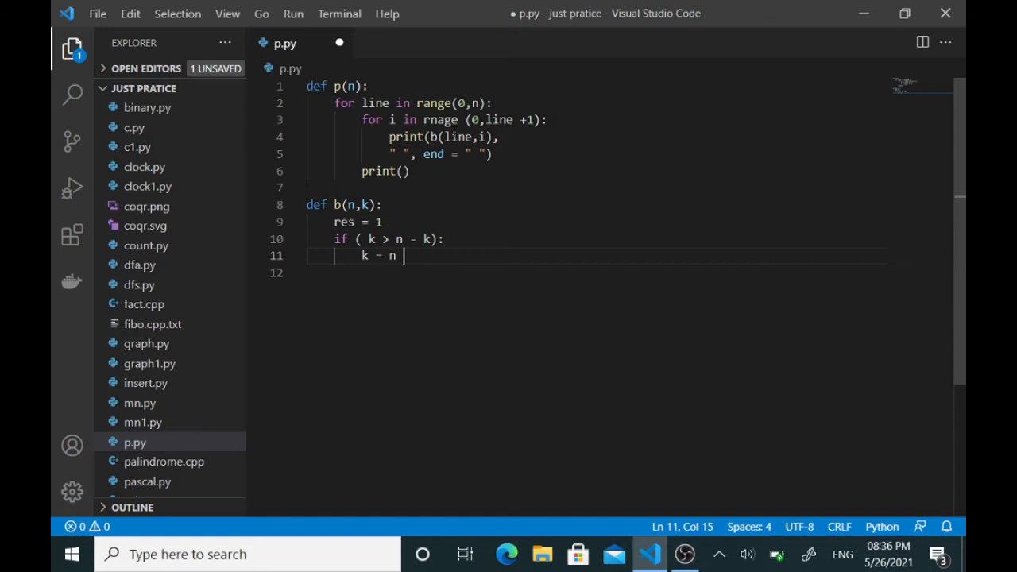
{"action": "type", "text": "-k"}
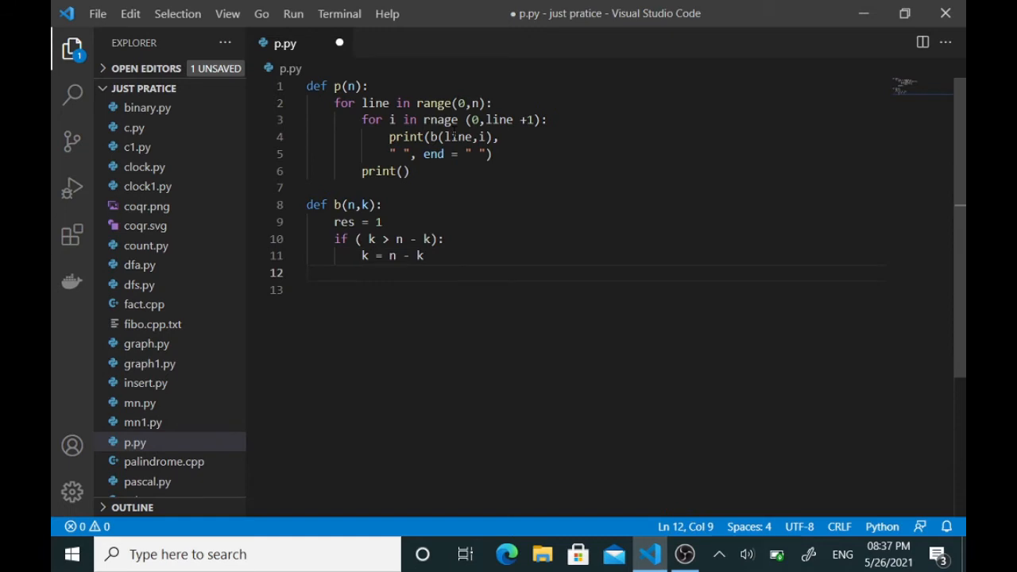
{"action": "type", "text": "for"}
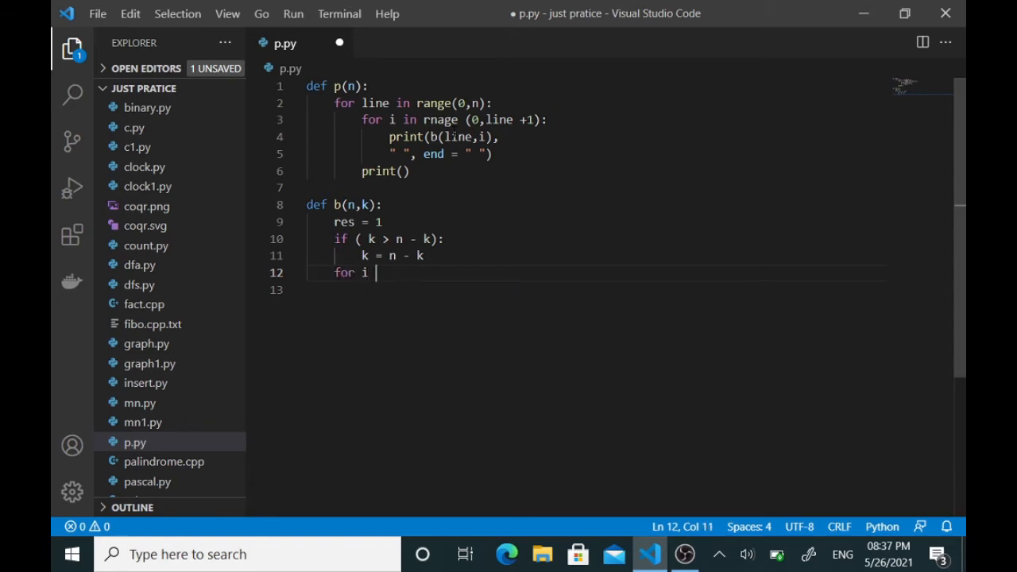
Complete the loop header for i in range(0,k):.
{"action": "type", "text": "in range"}
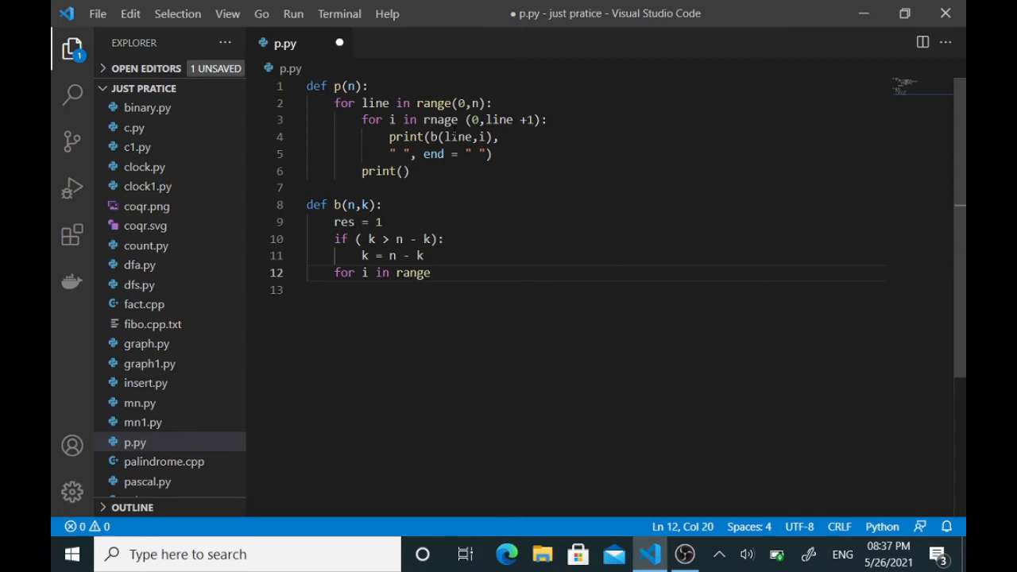
{"action": "type", "text": "(0,k):"}
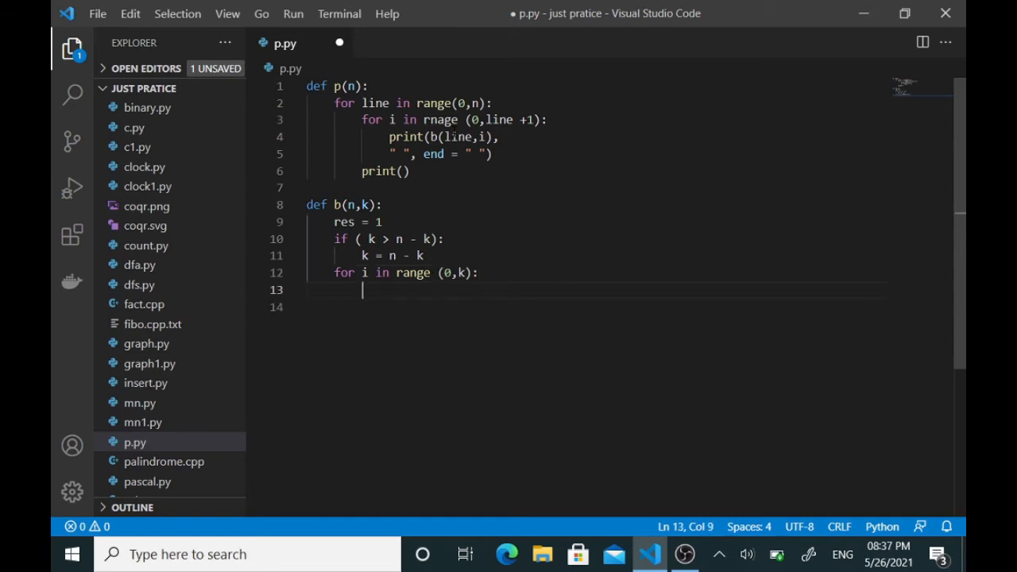
Inside the loop, set res = res * (n - i).
{"action": "type", "text": "res"}
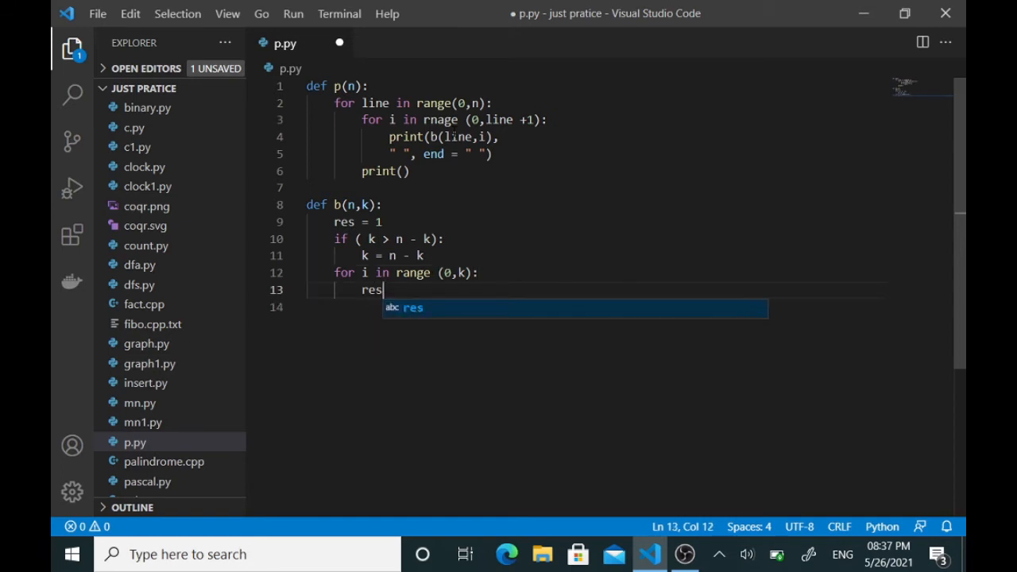
{"action": "type", "text": "="}
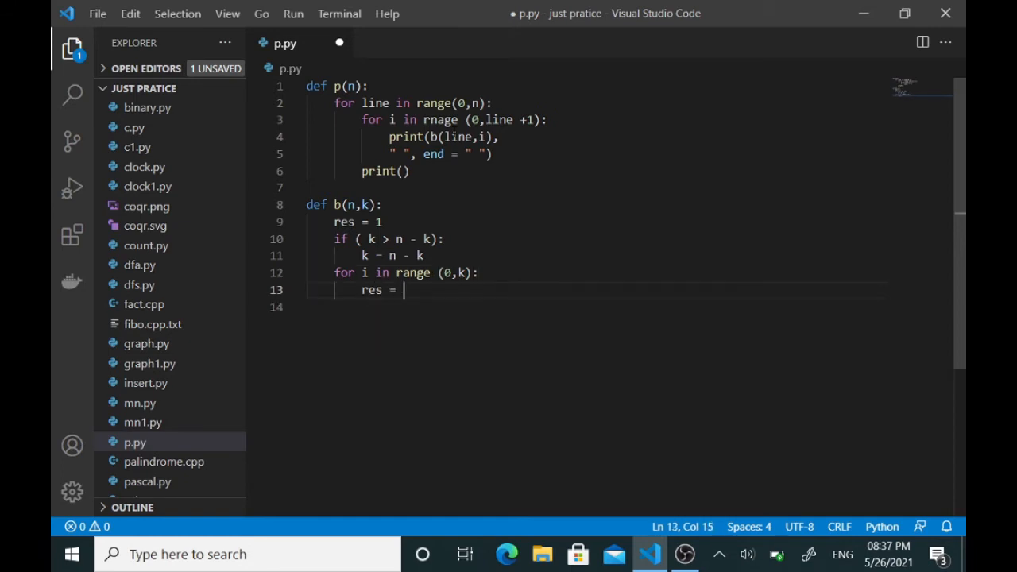
{"action": "type", "text": "res"}
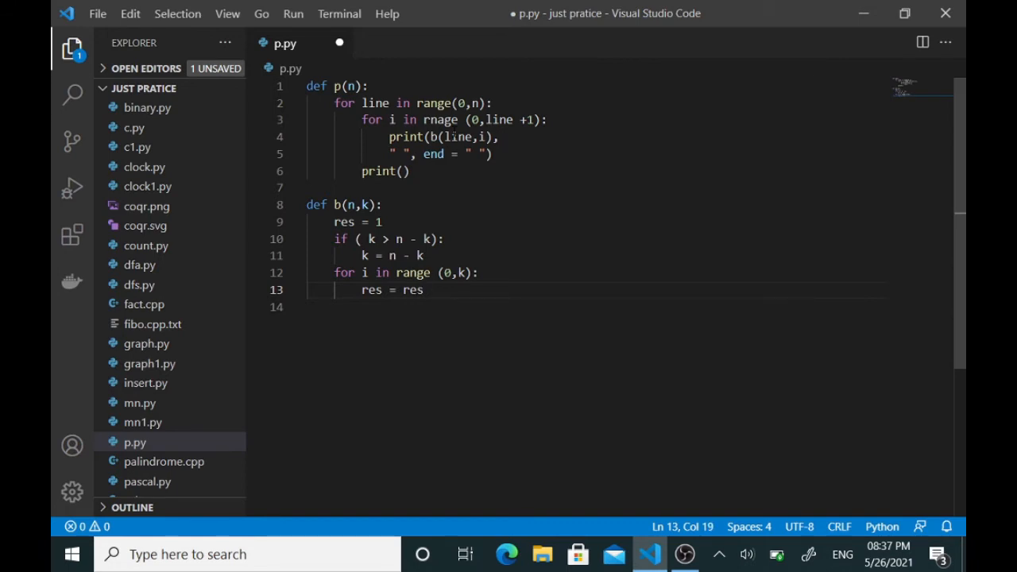
{"action": "type", "text": "*"}
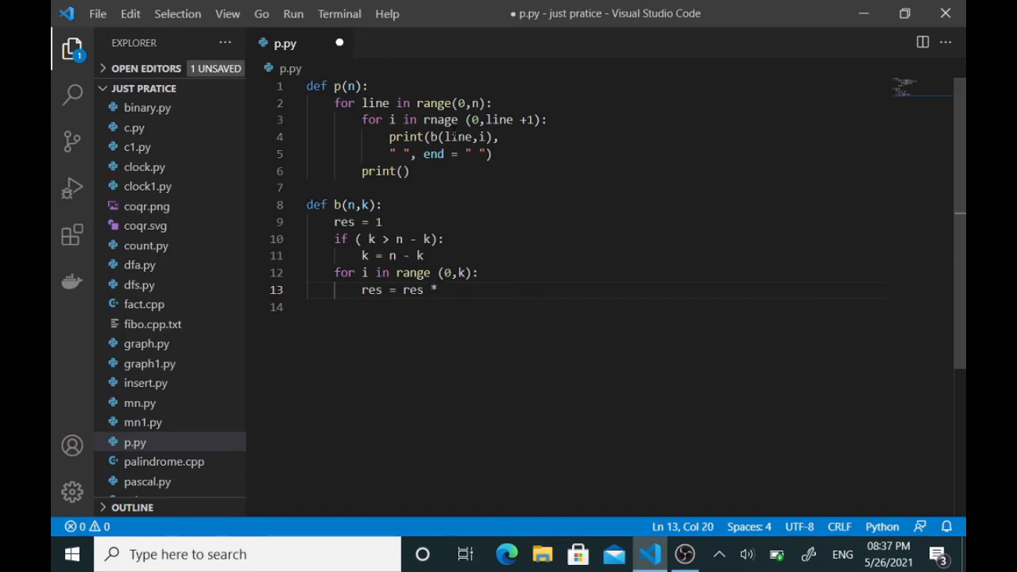
{"action": "type", "text": "(n"}
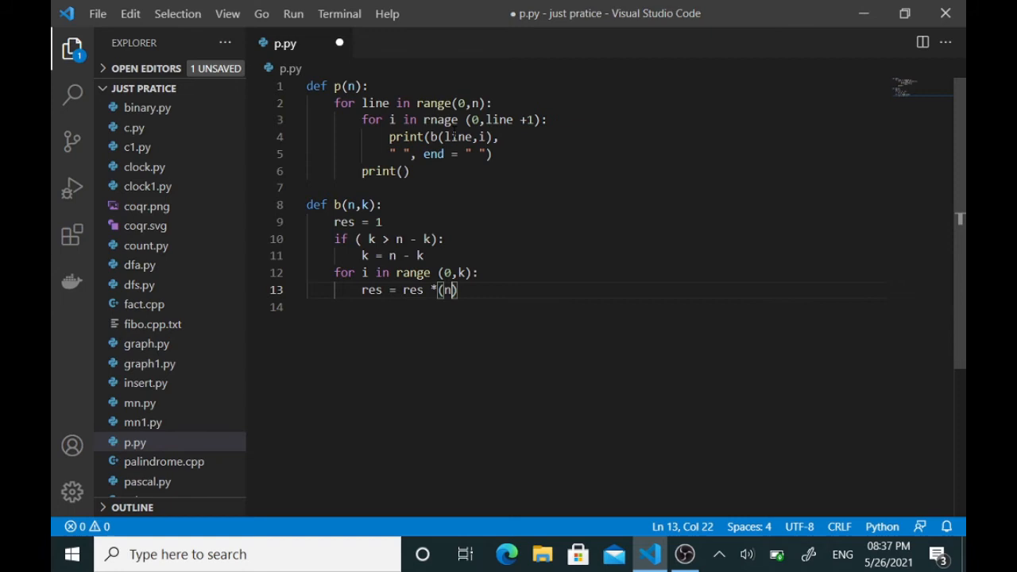
{"action": "type", "text": "-i"}
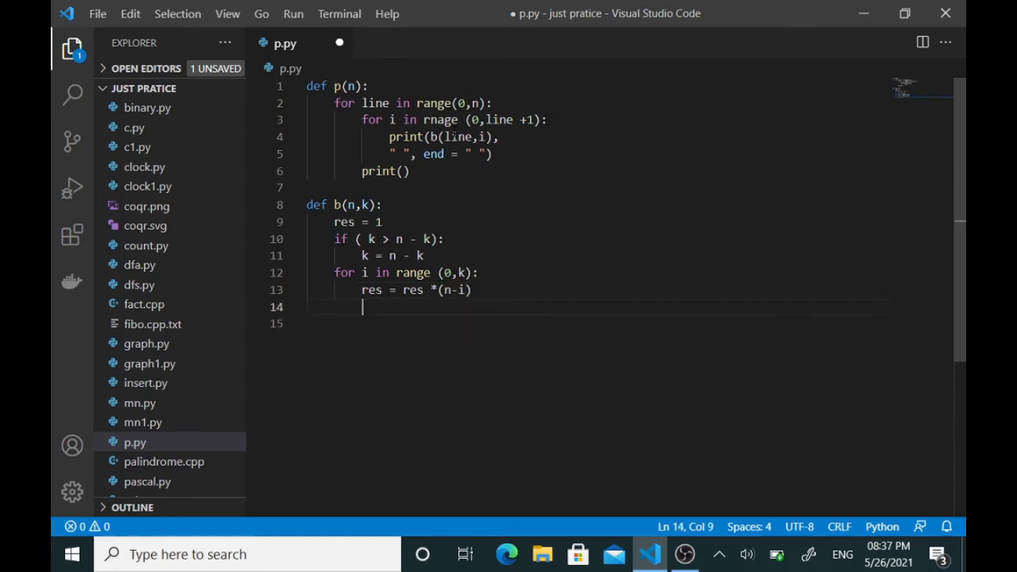
Add res = res // (i+1) and begin the return line.
{"action": "type", "text": "res"}
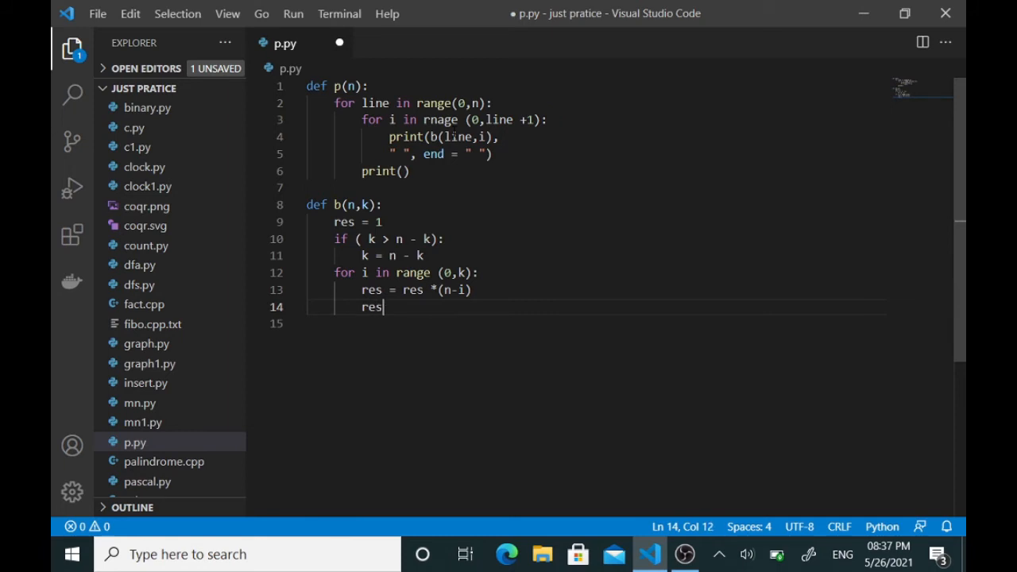
{"action": "type", "text": "= res //"}
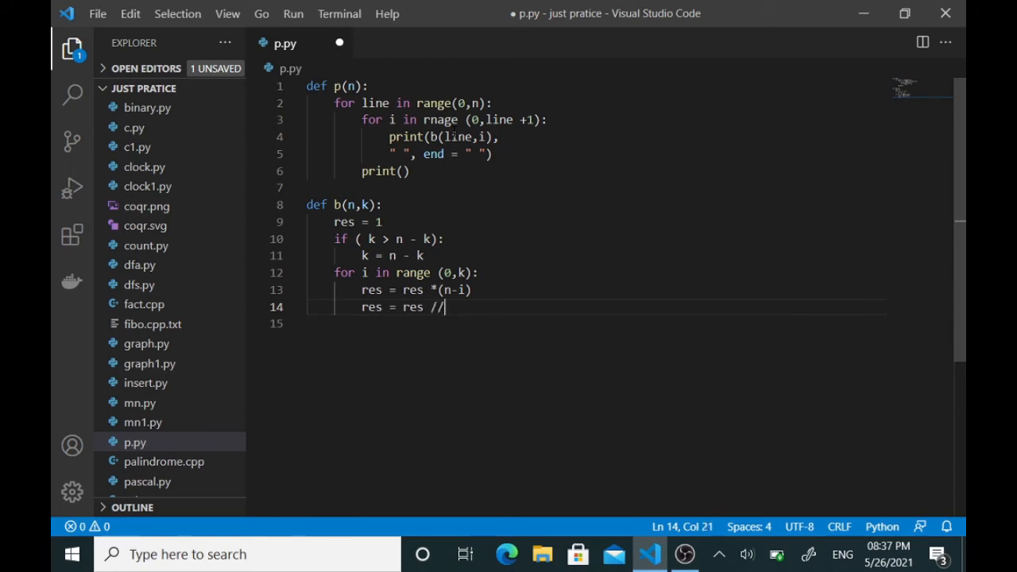
{"action": "type", "text": "("}
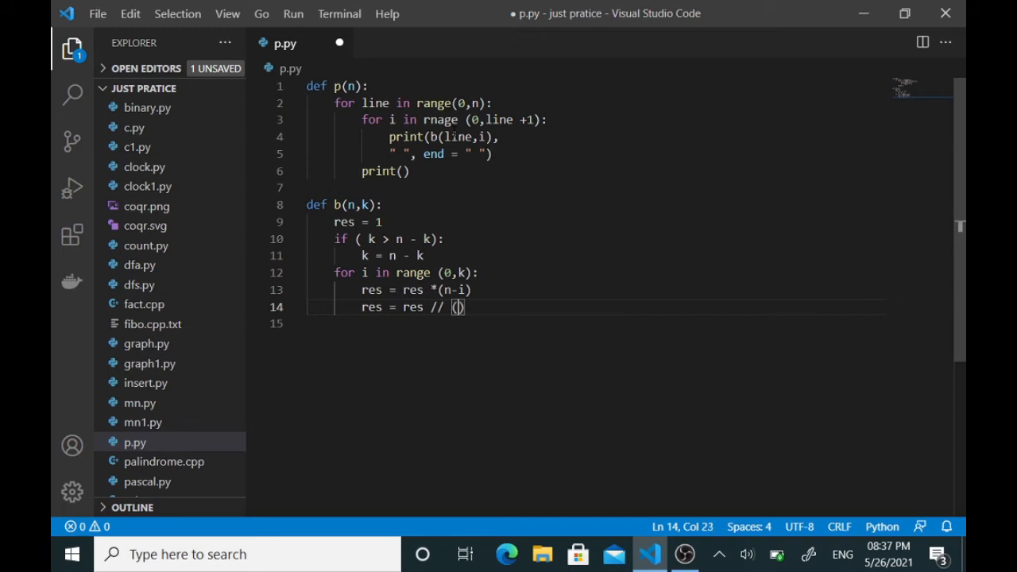
{"action": "type", "text": "i+"}
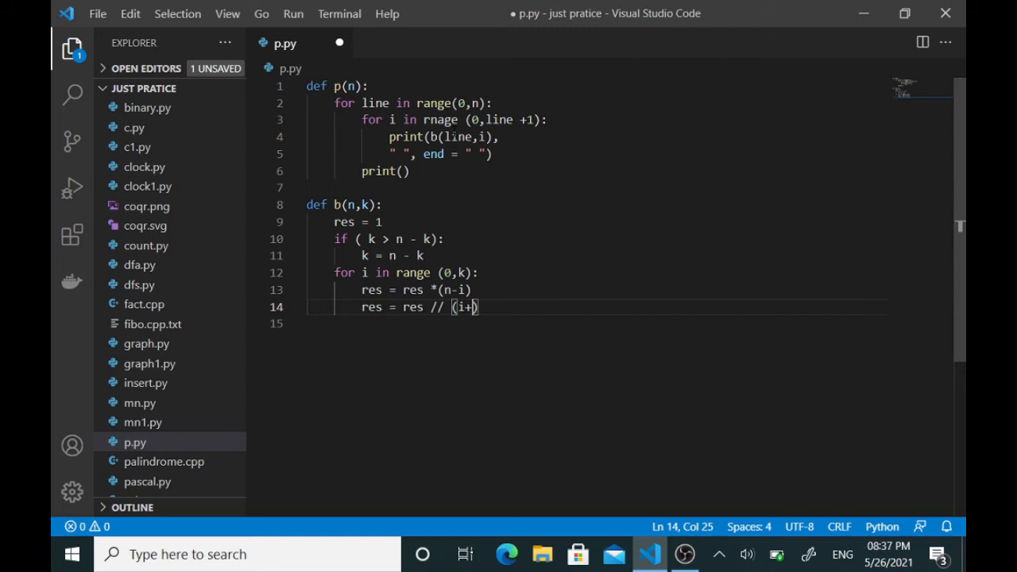
{"action": "type", "text": "1"}
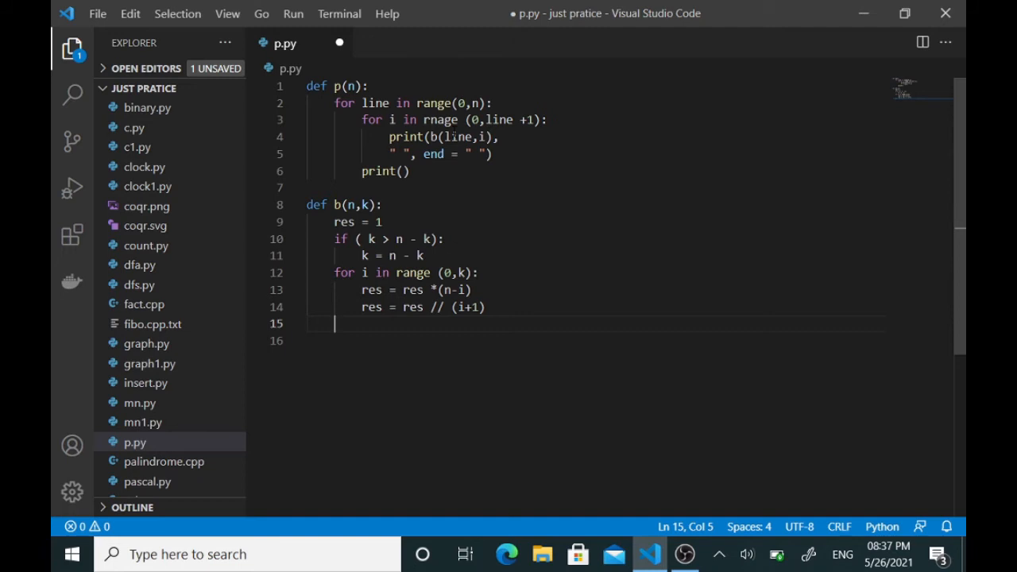
{"action": "type", "text": "r"}
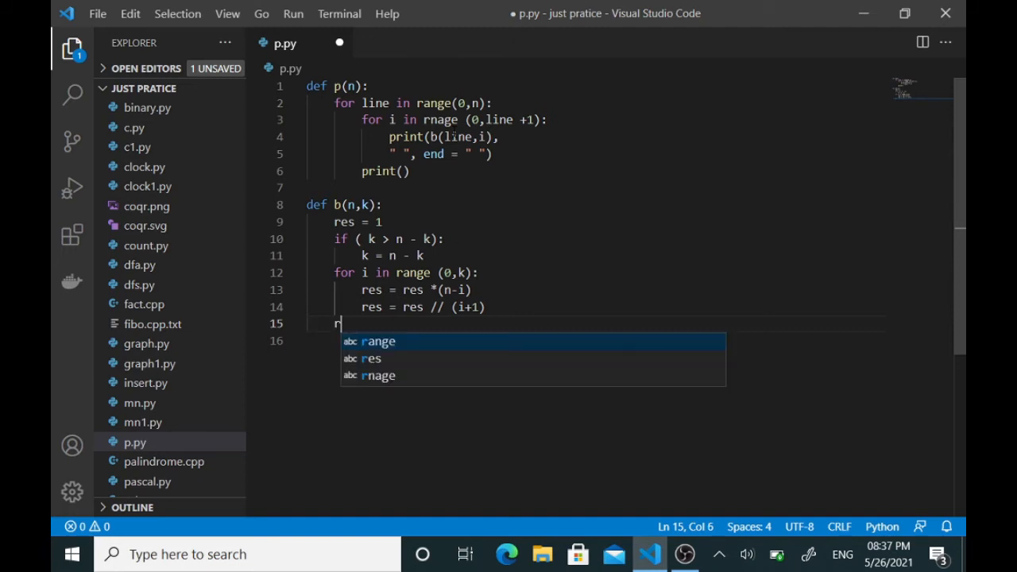
Finish return res, add n = 7 and a call p(n) at top level, and switch to the terminal panel.
{"action": "type", "text": "eturn res"}
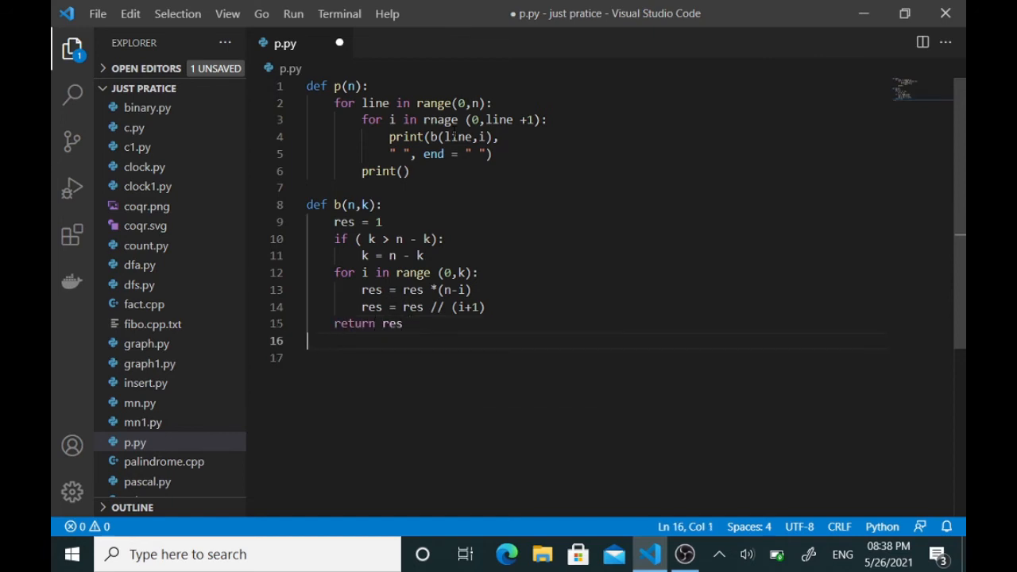
{"action": "key", "text": "Enter"}
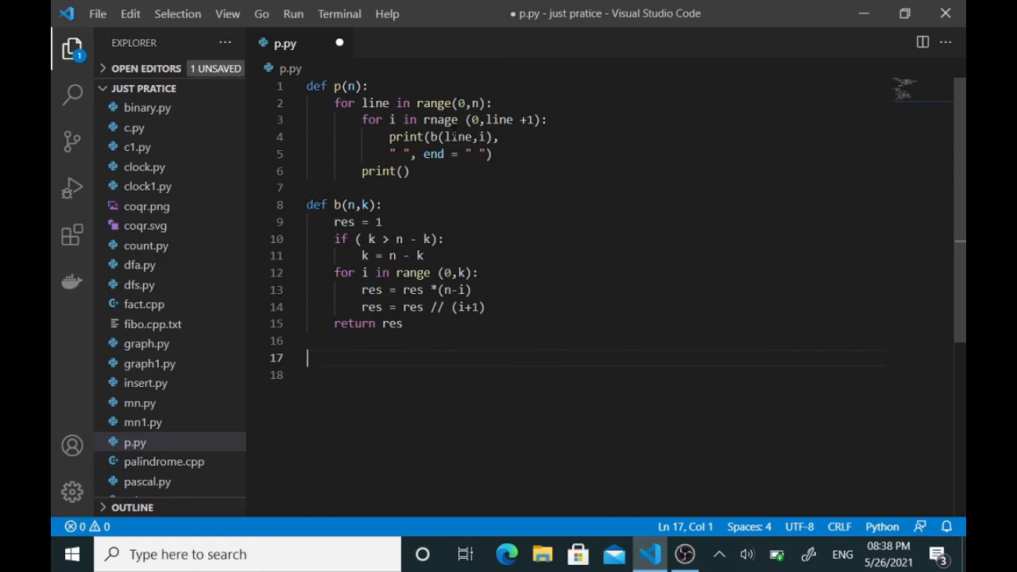
{"action": "type", "text": "n ="}
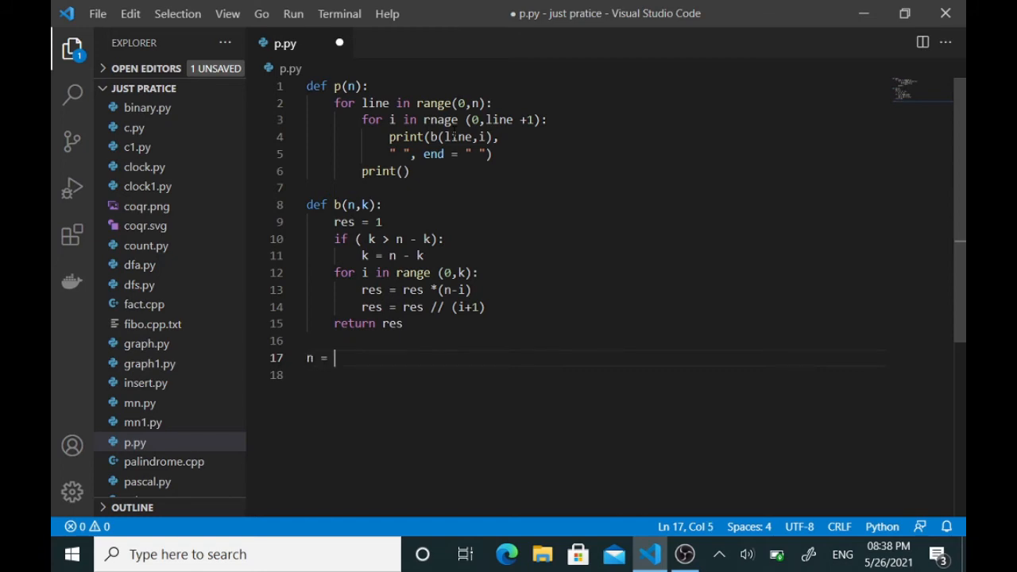
{"action": "type", "text": "7"}
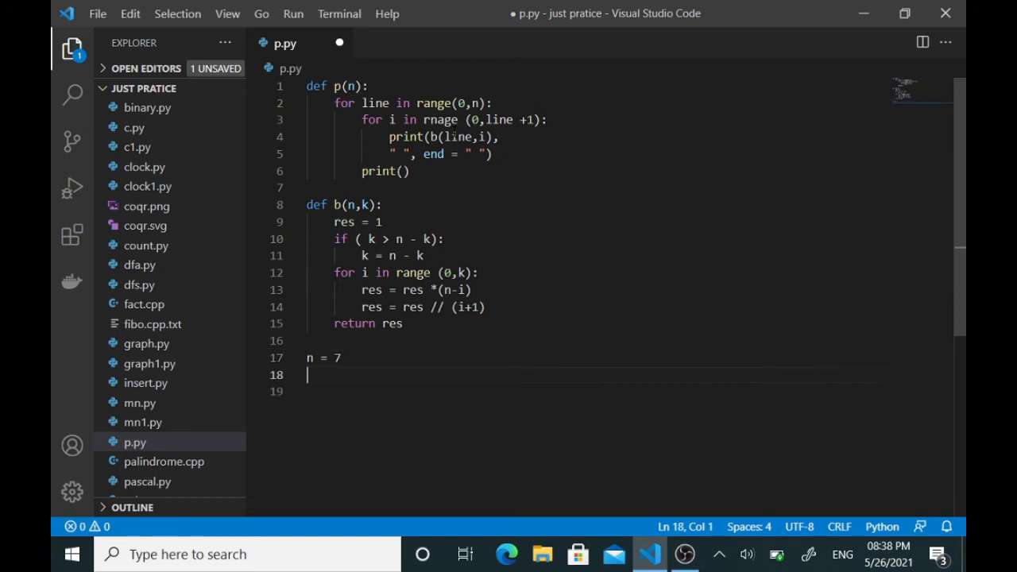
{"action": "type", "text": "p()"}
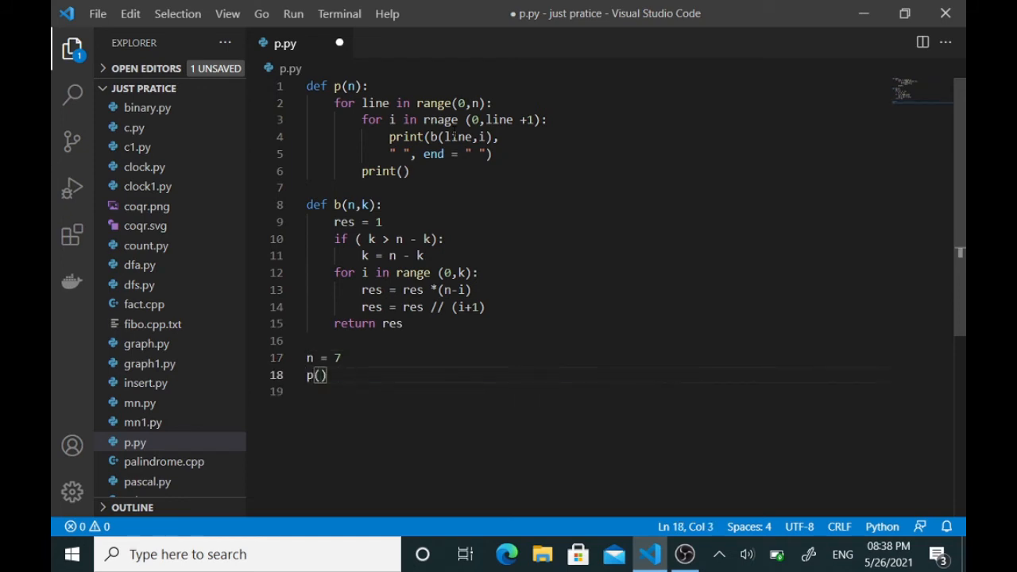
{"action": "type", "text": "n"}
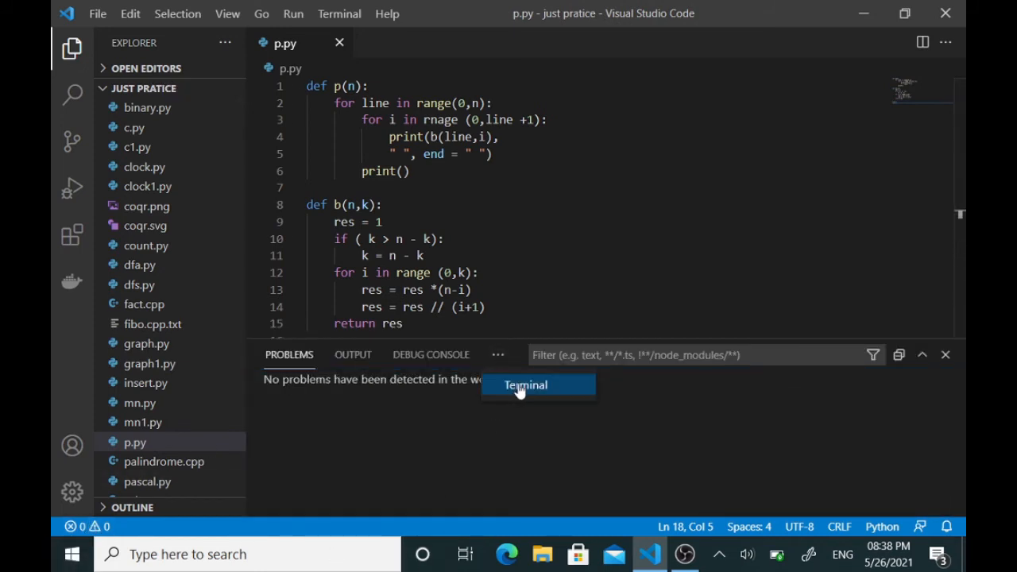
{"action": "left_click", "coordinate": [525, 385]}
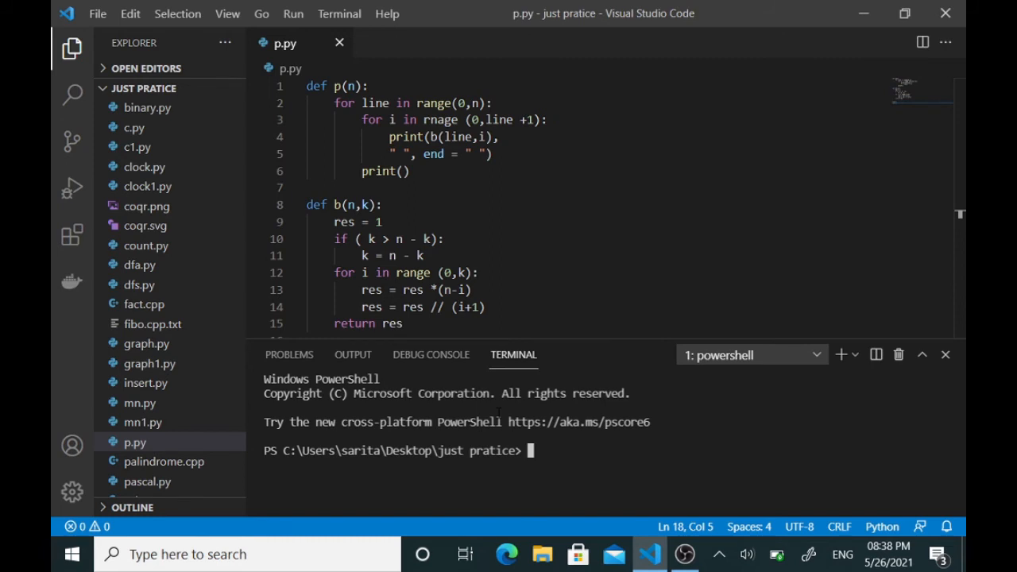
Run python p.py in the terminal, which fails with a NameError about rnage.
{"action": "type", "text": "python"}
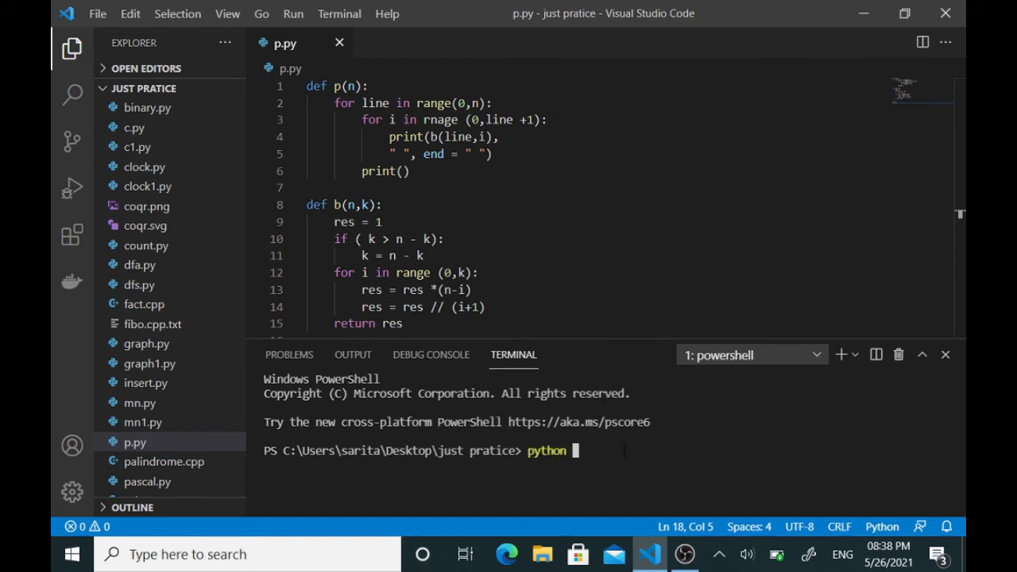
{"action": "type", "text": "p.py"}
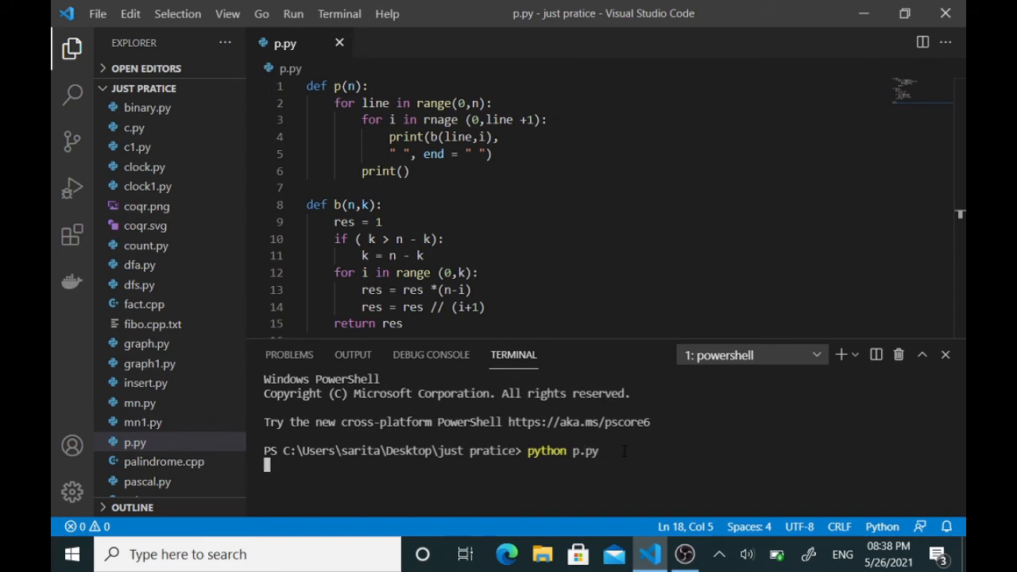
{"action": "key", "text": "Enter"}
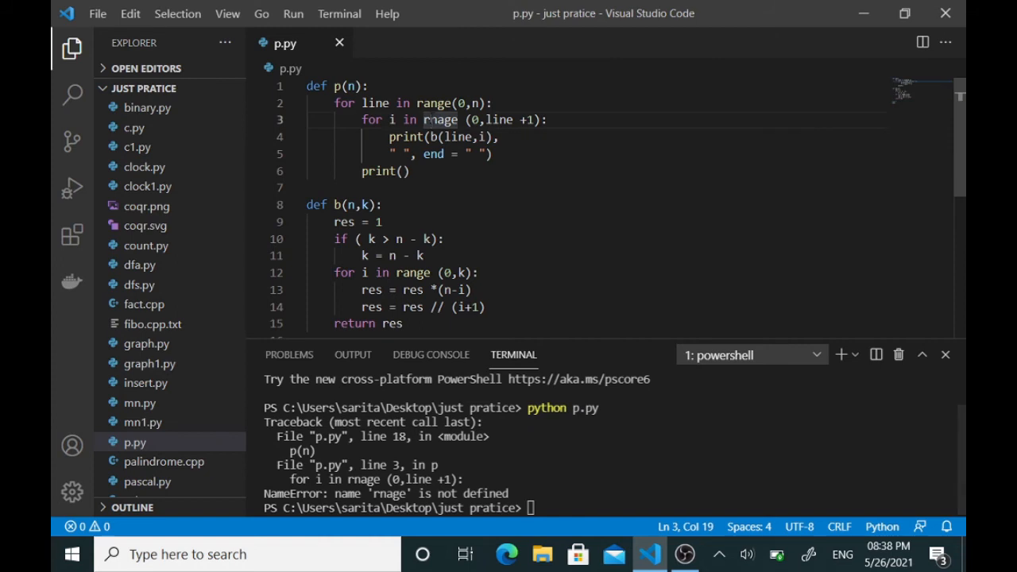
Correct rnage to range on line 3 and rerun p.py, printing seven rows of Pascal's triangle.
{"action": "type", "text": "a"}
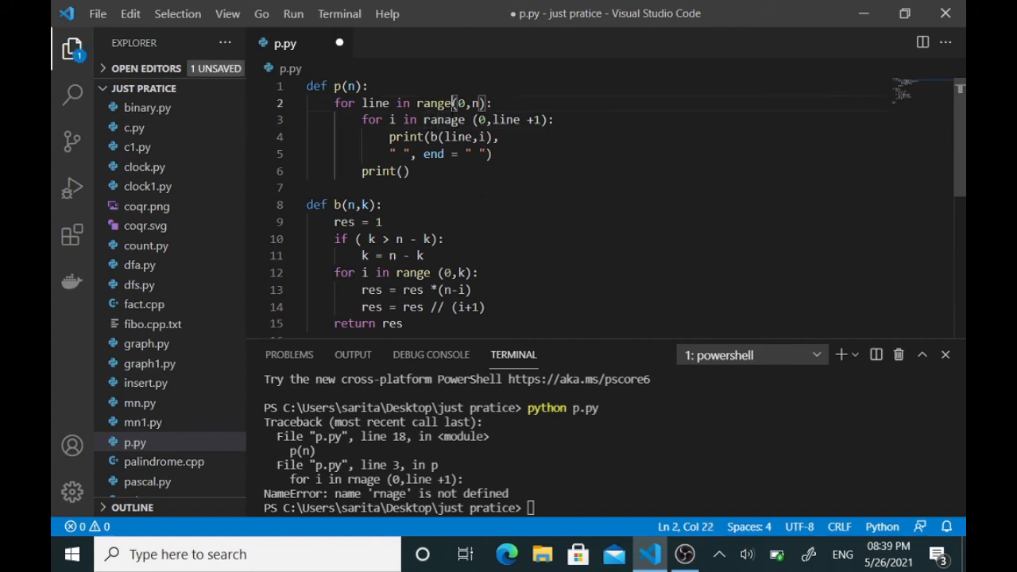
{"action": "double_click", "coordinate": [442, 119]}
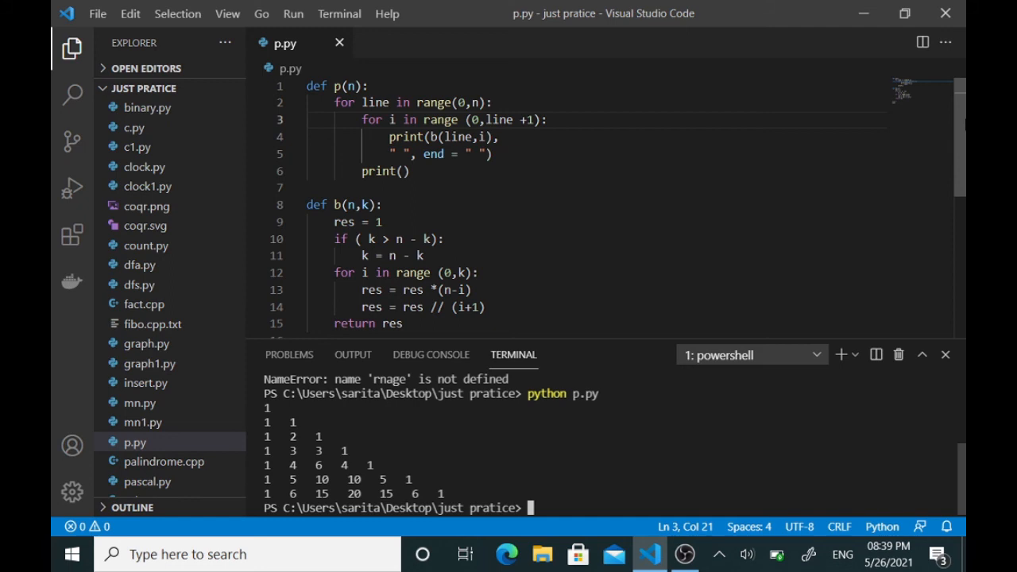
{"action": "scroll", "scroll_direction": "down", "scroll_amount": 3}
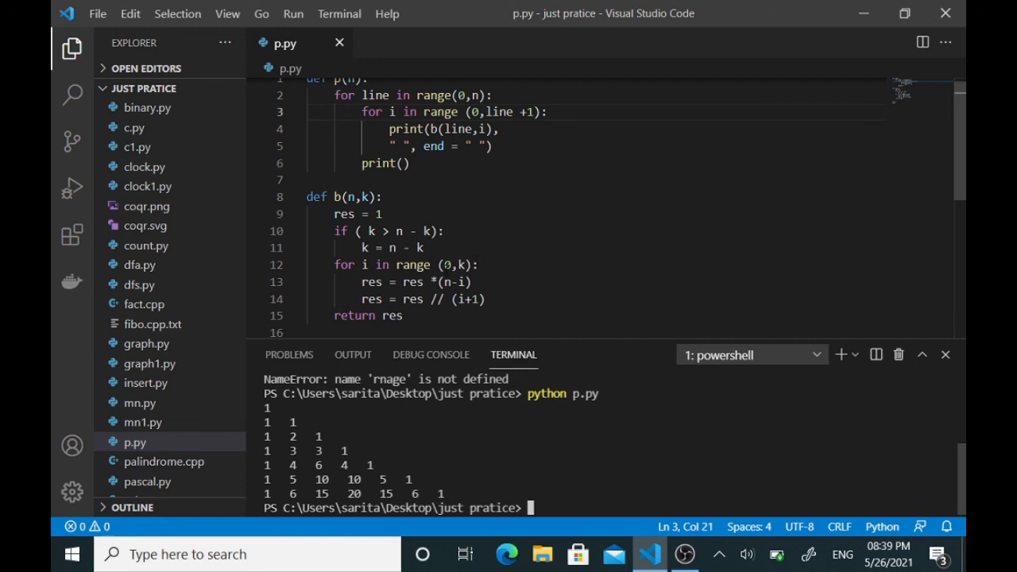
{"action": "left_click", "coordinate": [431, 283]}
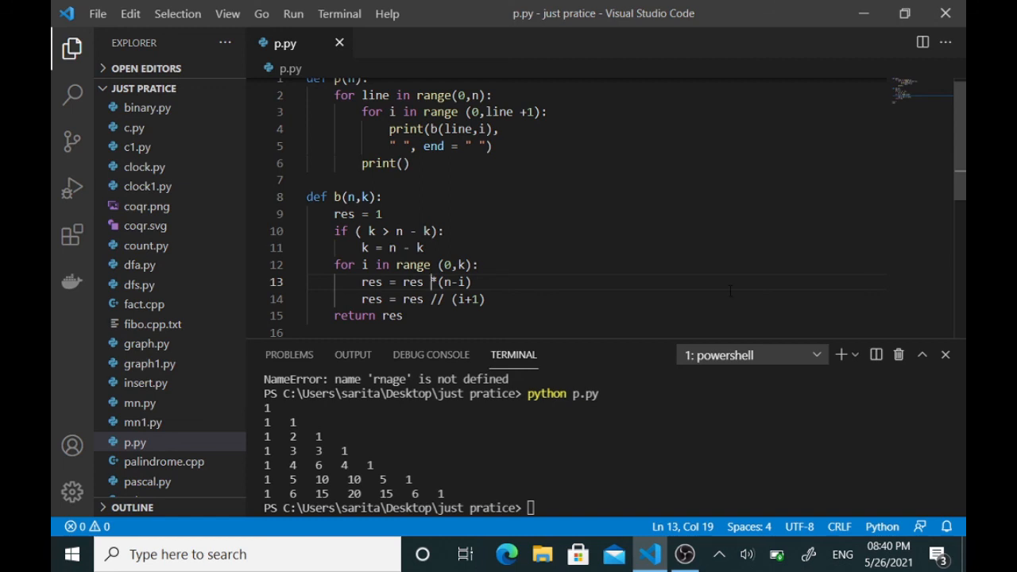
{"action": "scroll", "scroll_direction": "down", "scroll_amount": 3}
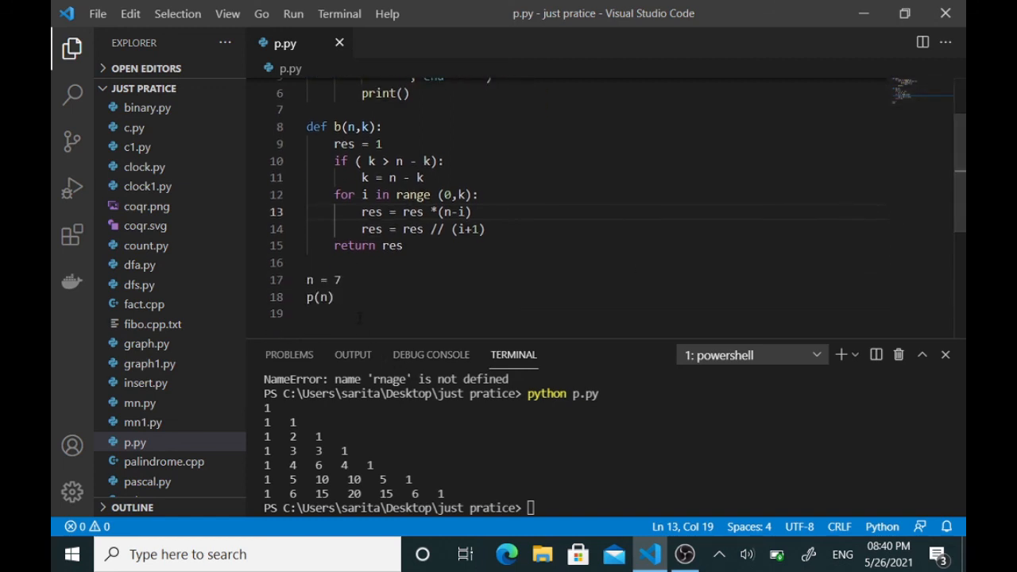
{"action": "left_click", "coordinate": [326, 280]}
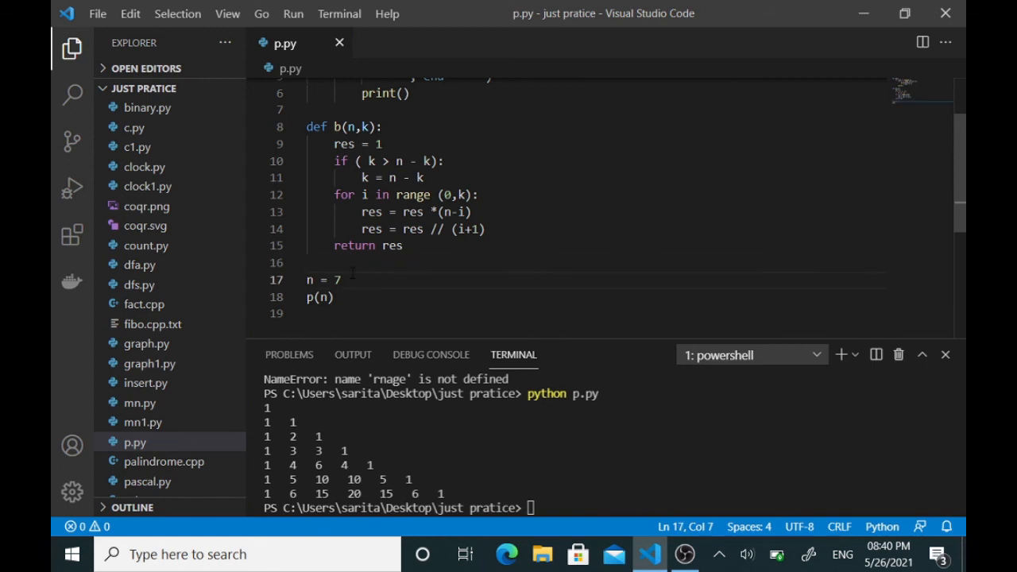